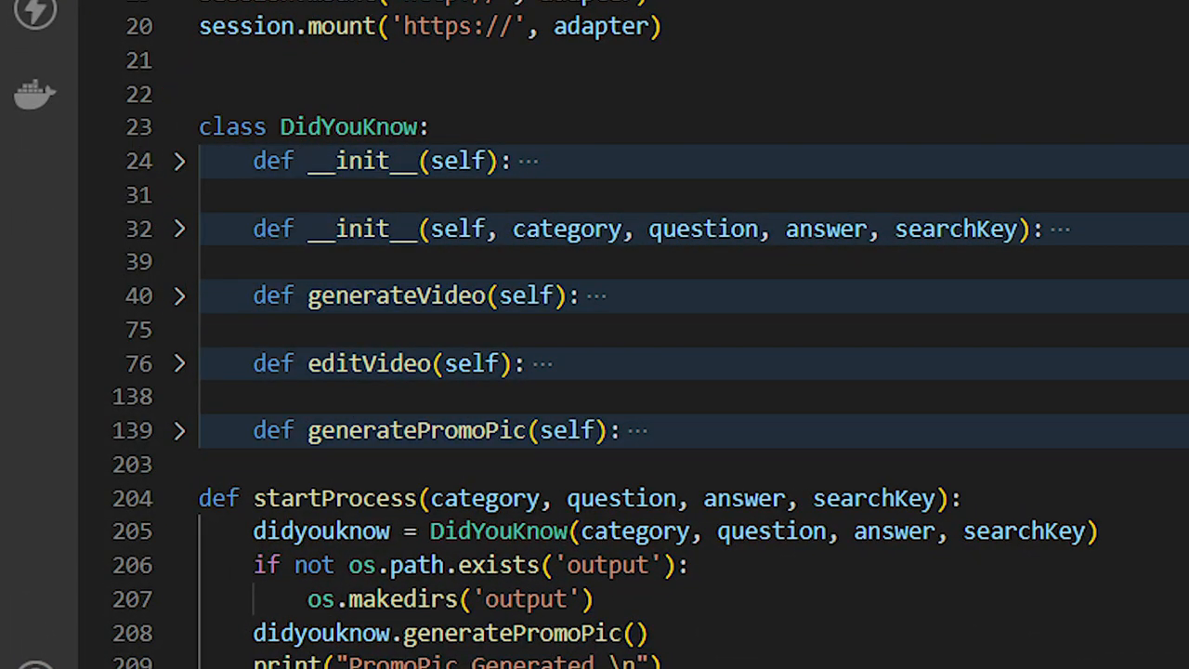
Step: Scroll through the published output videos in File Explorer, then switch to the zaarmtech.com product tab
click(578, 649)
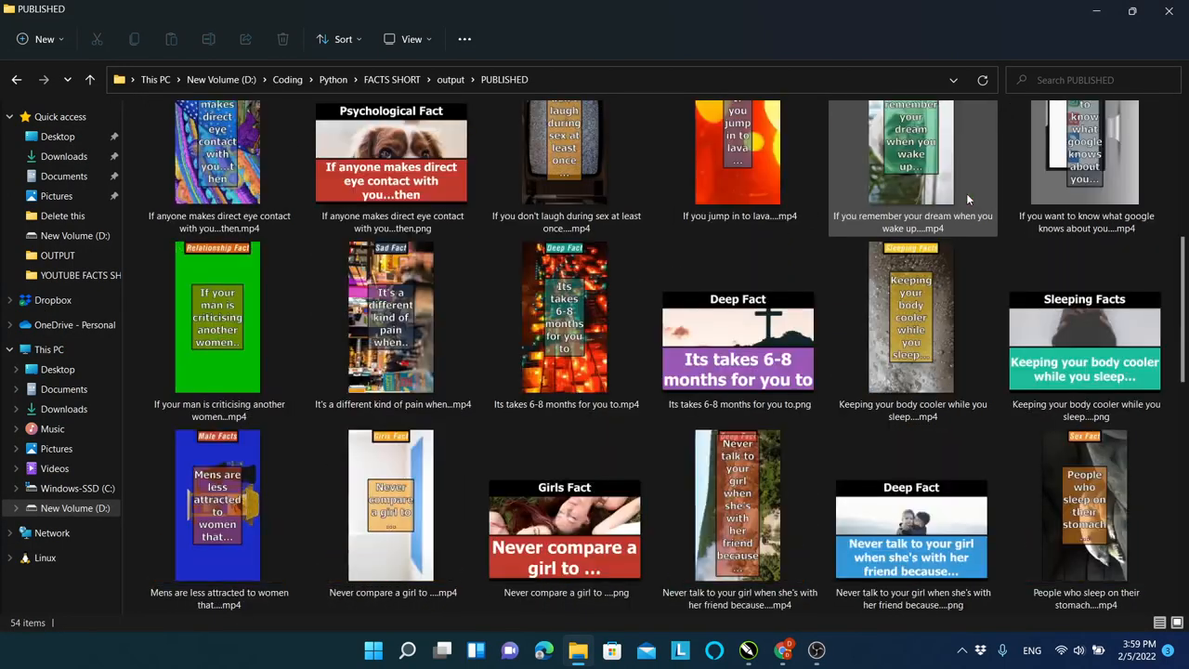
scroll(down, 3)
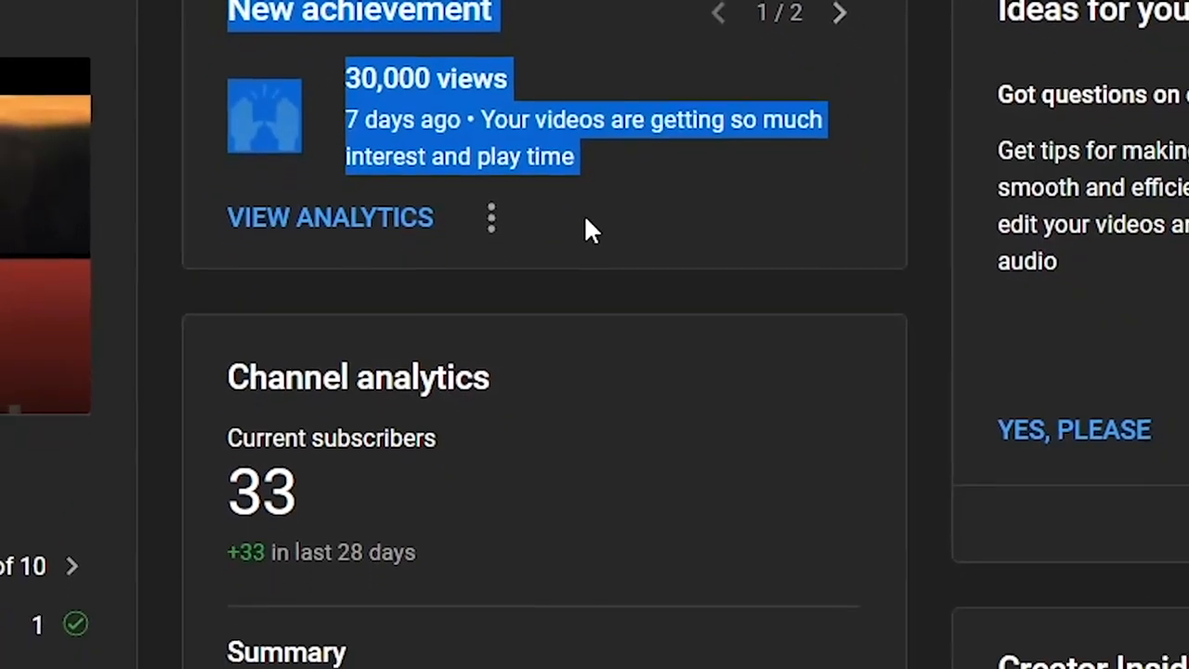
click(469, 12)
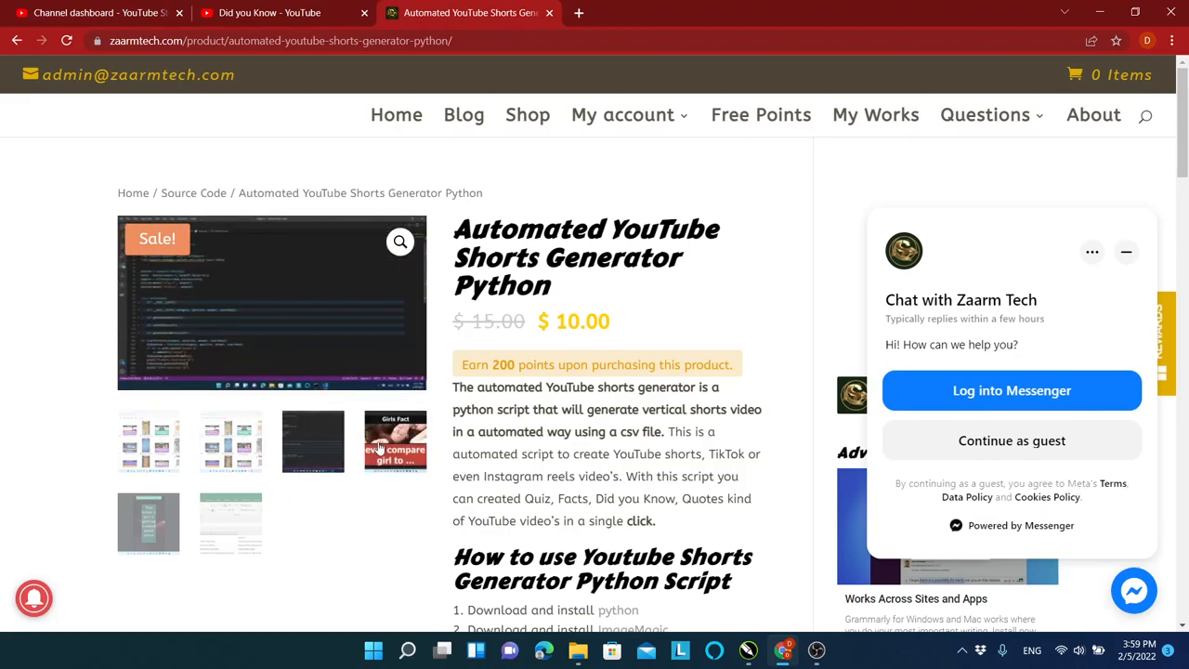
Step: Scroll to 'How to use Youtube Shorts Generator Python Script' and follow step 1's python link
scroll(down, 3)
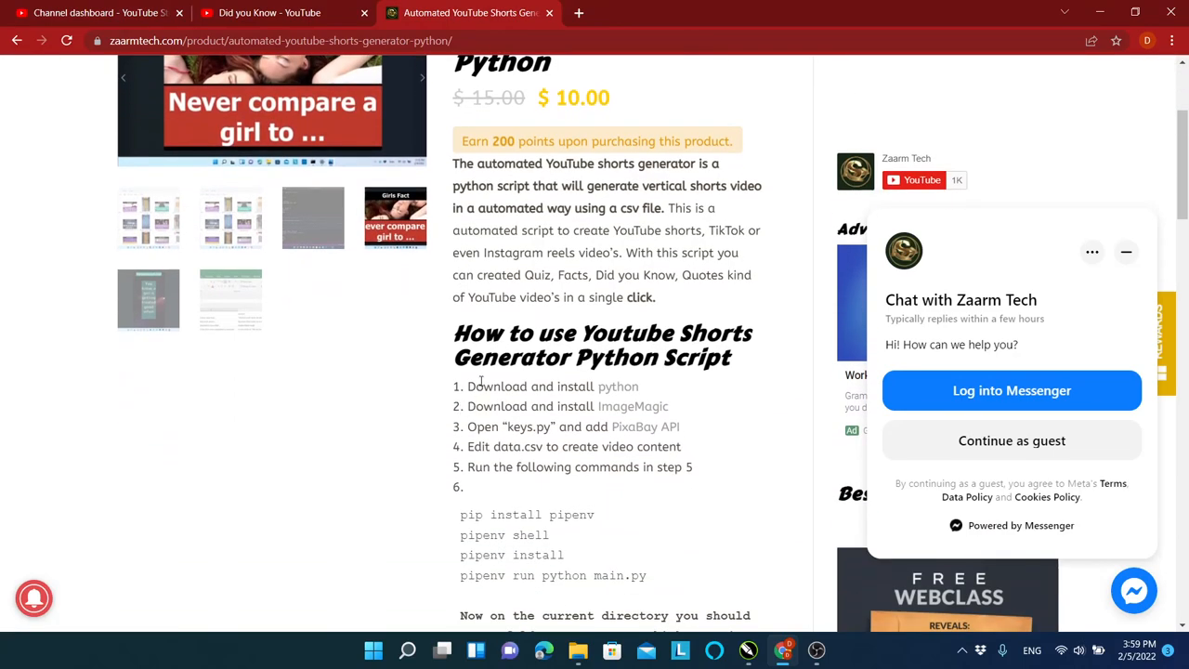
scroll(down, 3)
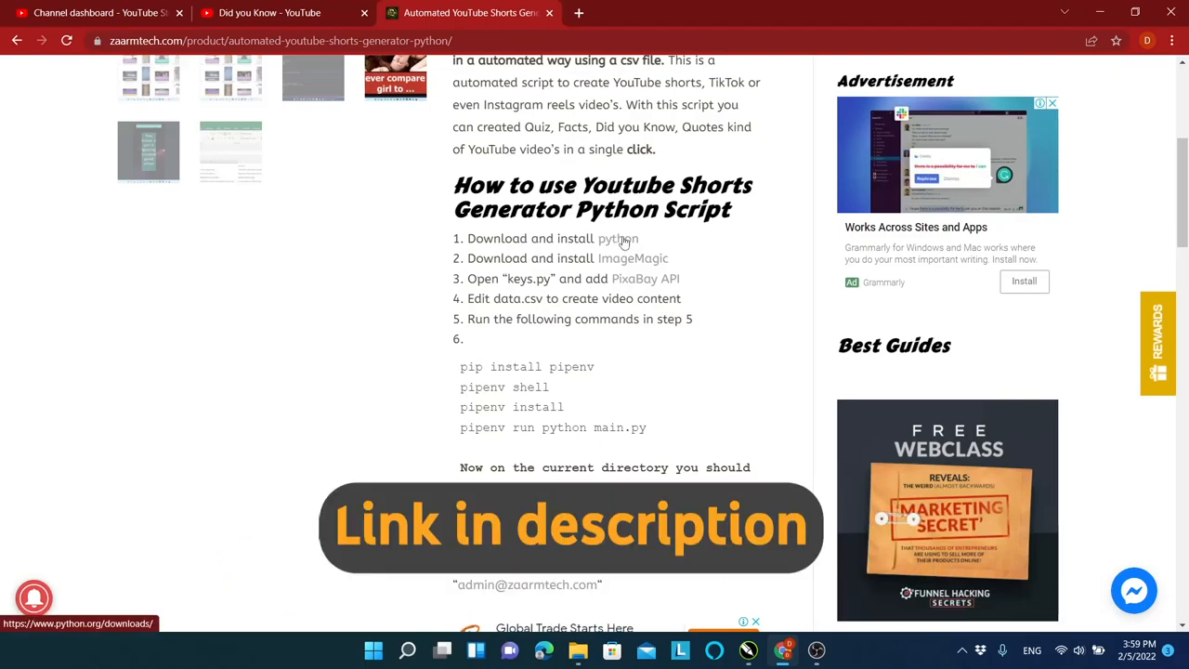
click(617, 239)
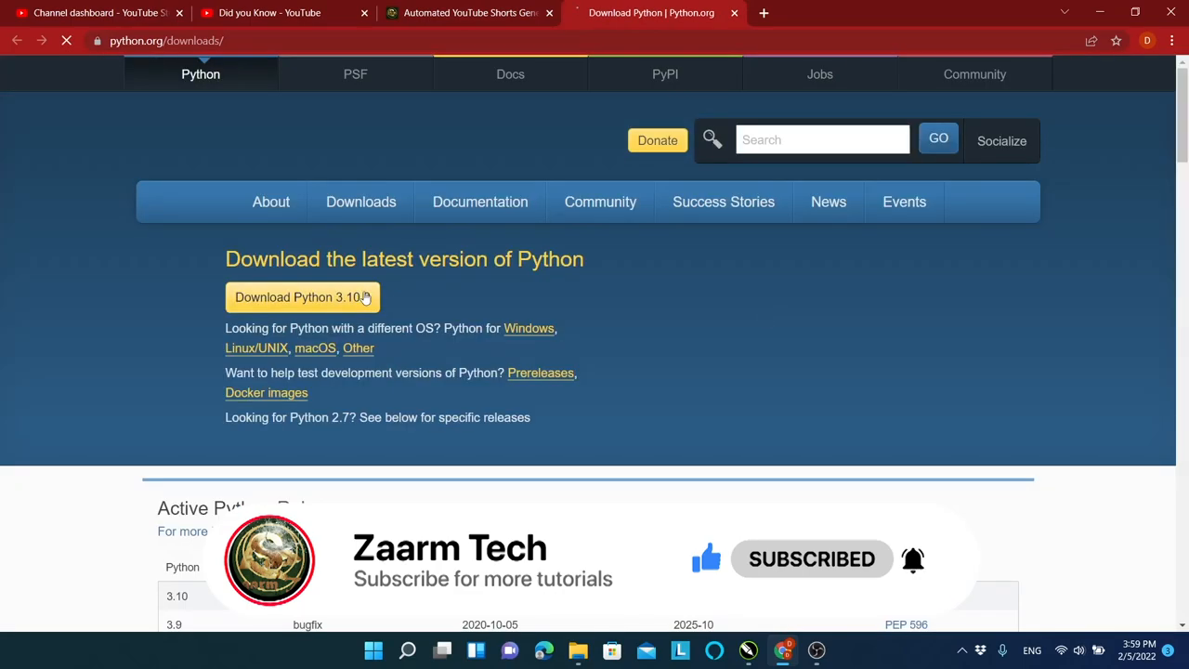
Step: Start the Python 3.10.2 Windows 64-bit installer download, then return to the Zaarm Tech tab
click(301, 296)
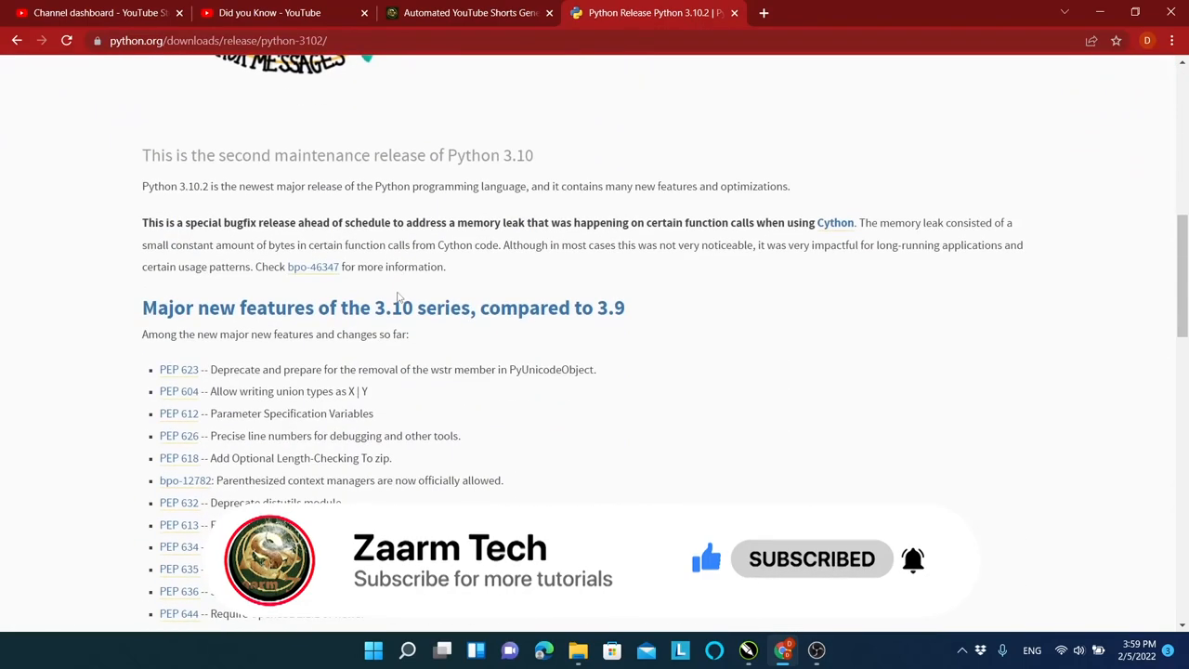
scroll(down, 3)
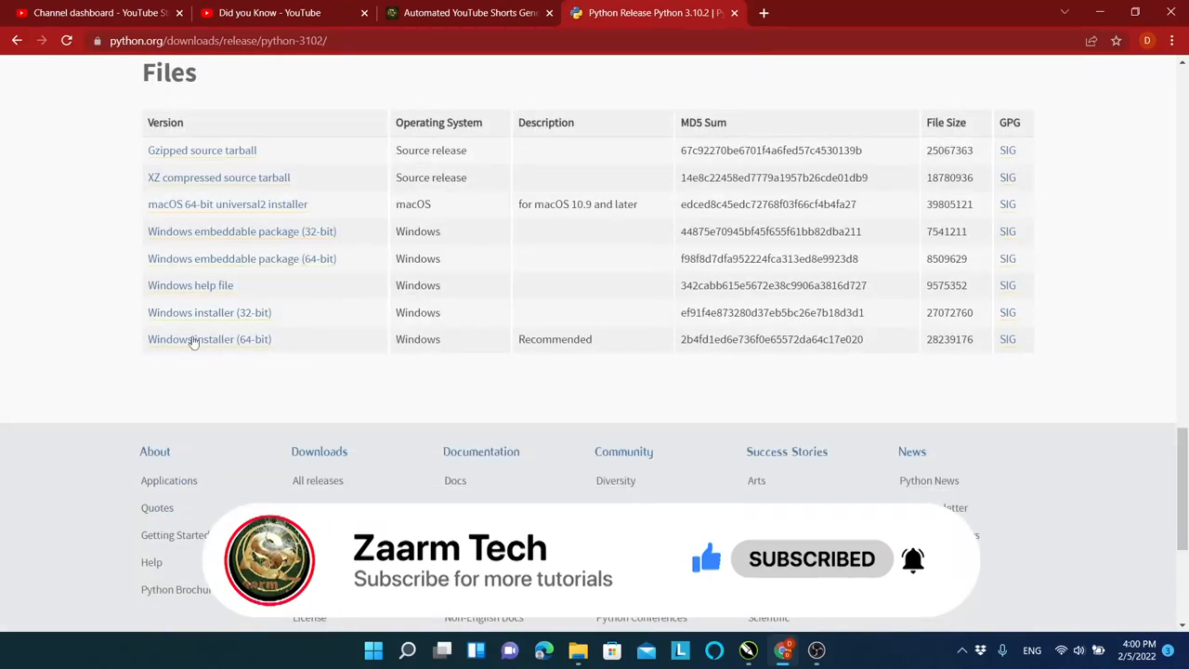
click(209, 338)
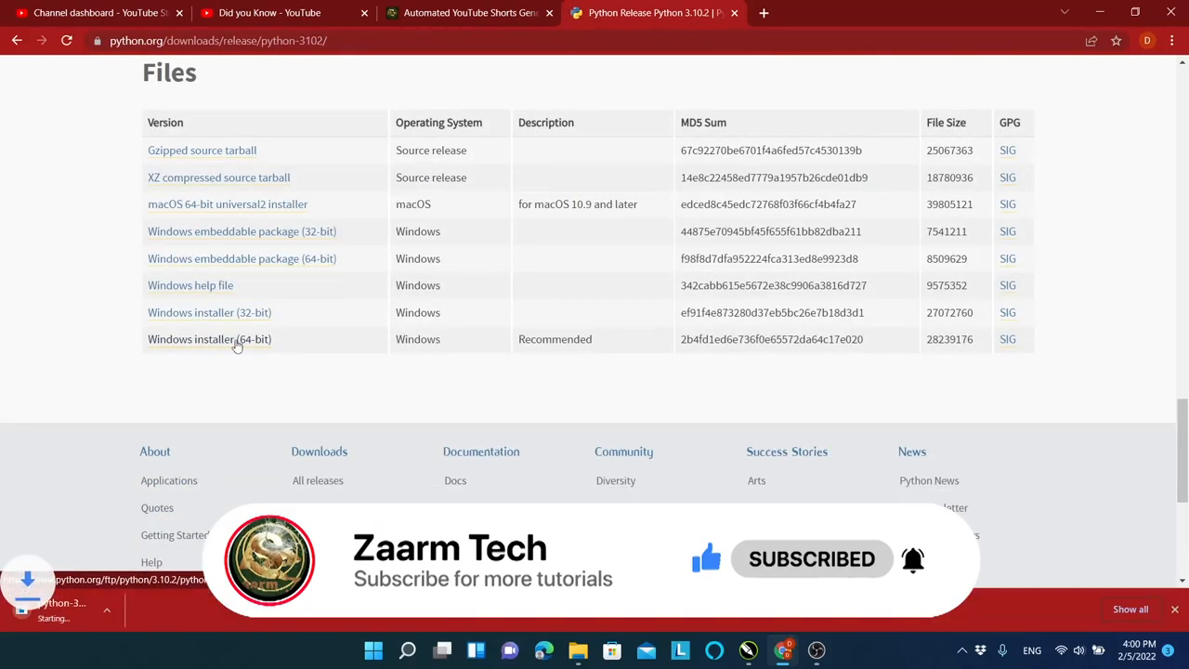
click(209, 339)
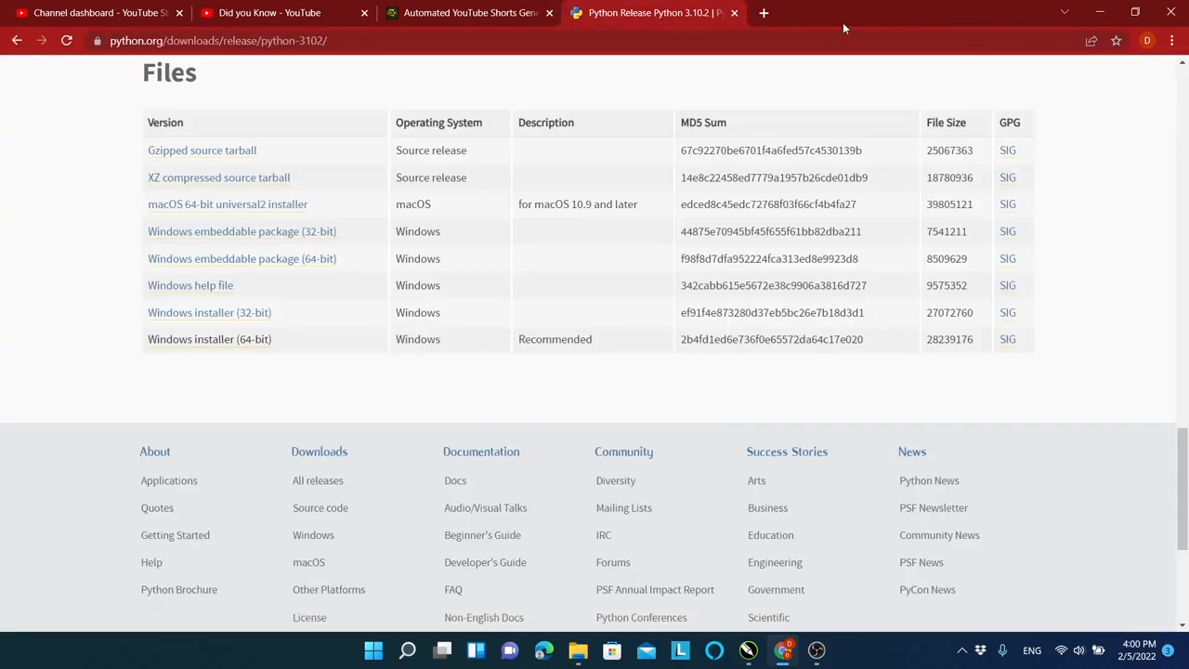
click(464, 12)
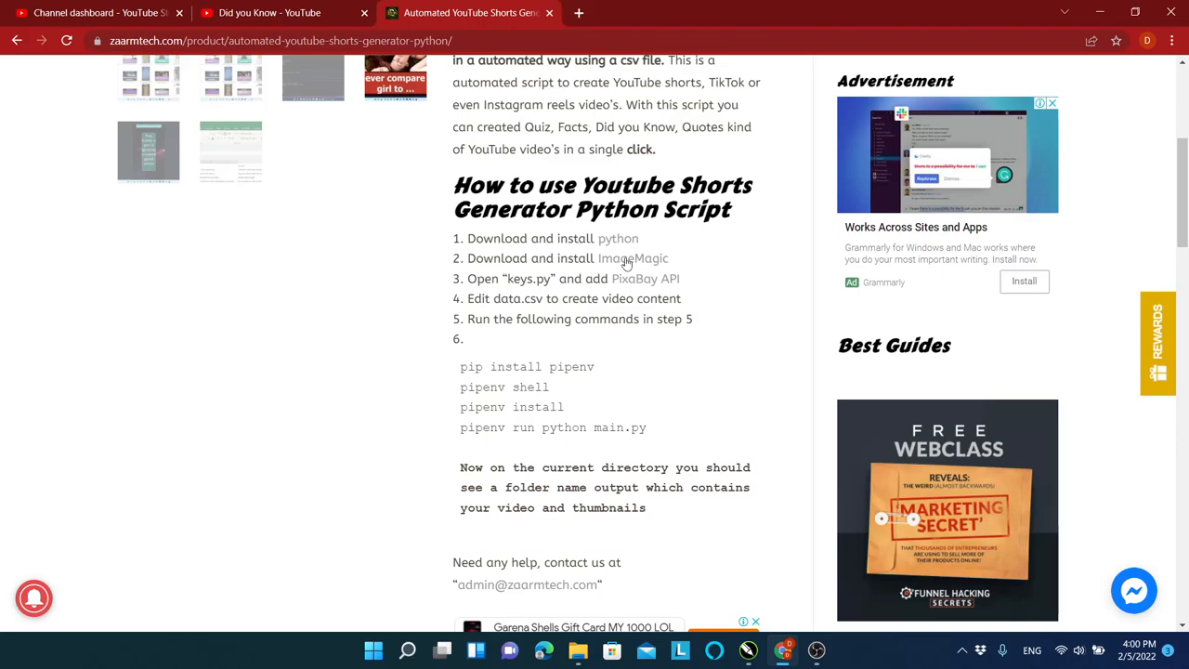
Step: Open ImageMagick's download page from step 2 and scroll to the Windows Binary Release installers
click(632, 259)
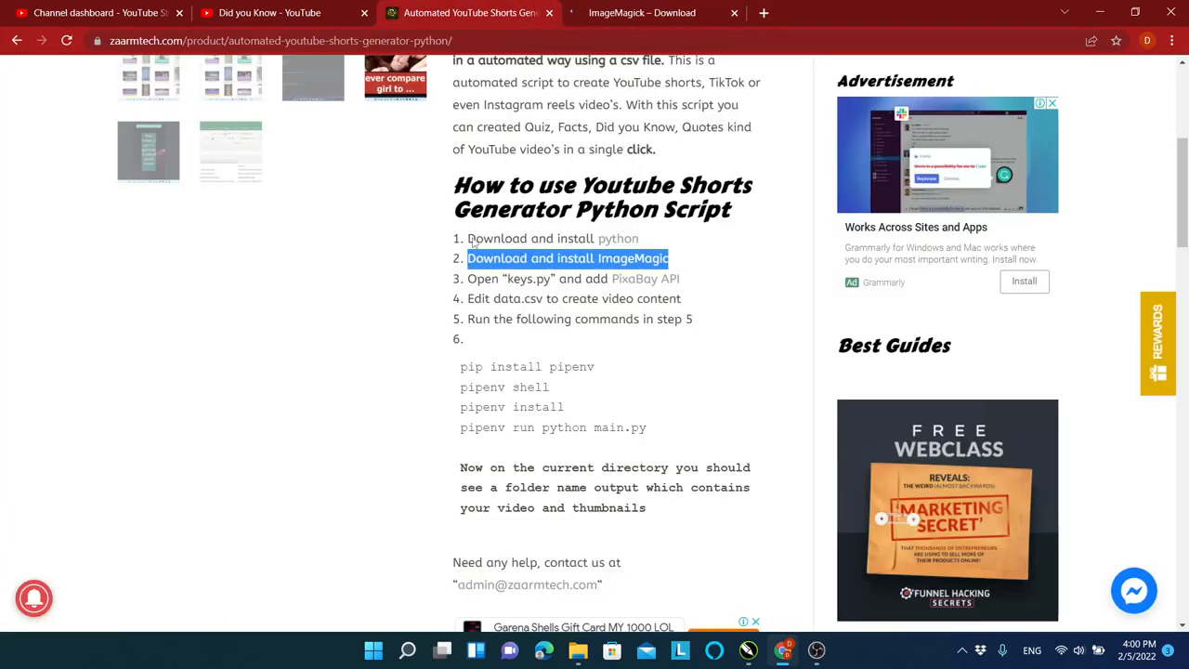
click(641, 12)
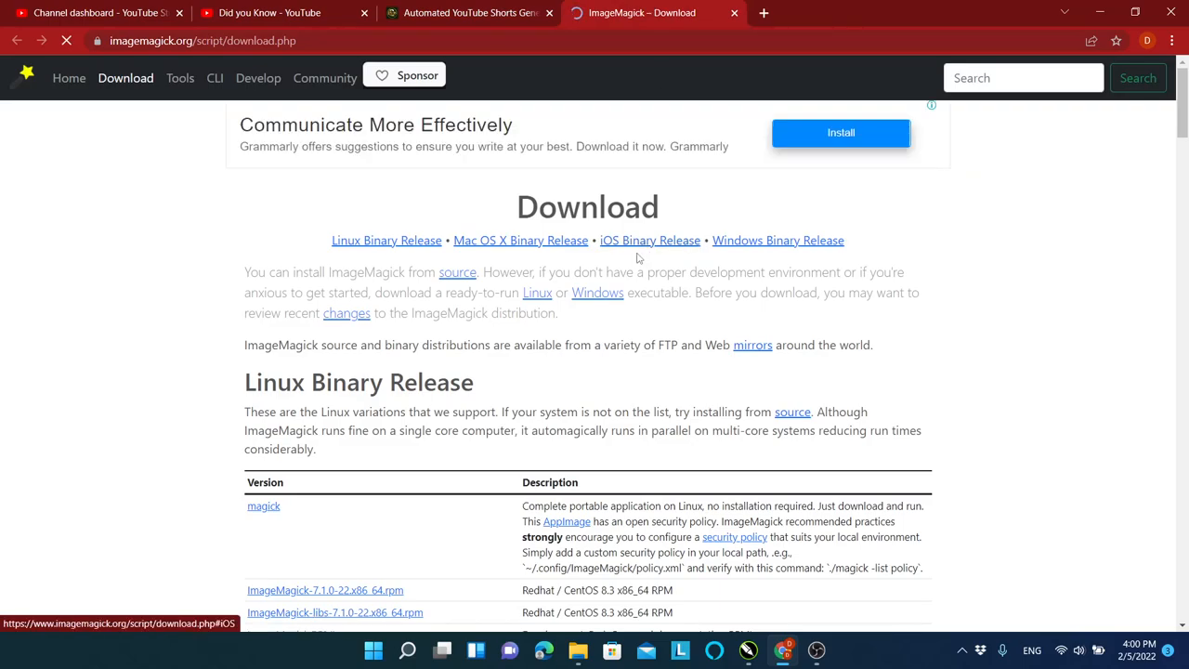
scroll(down, 3)
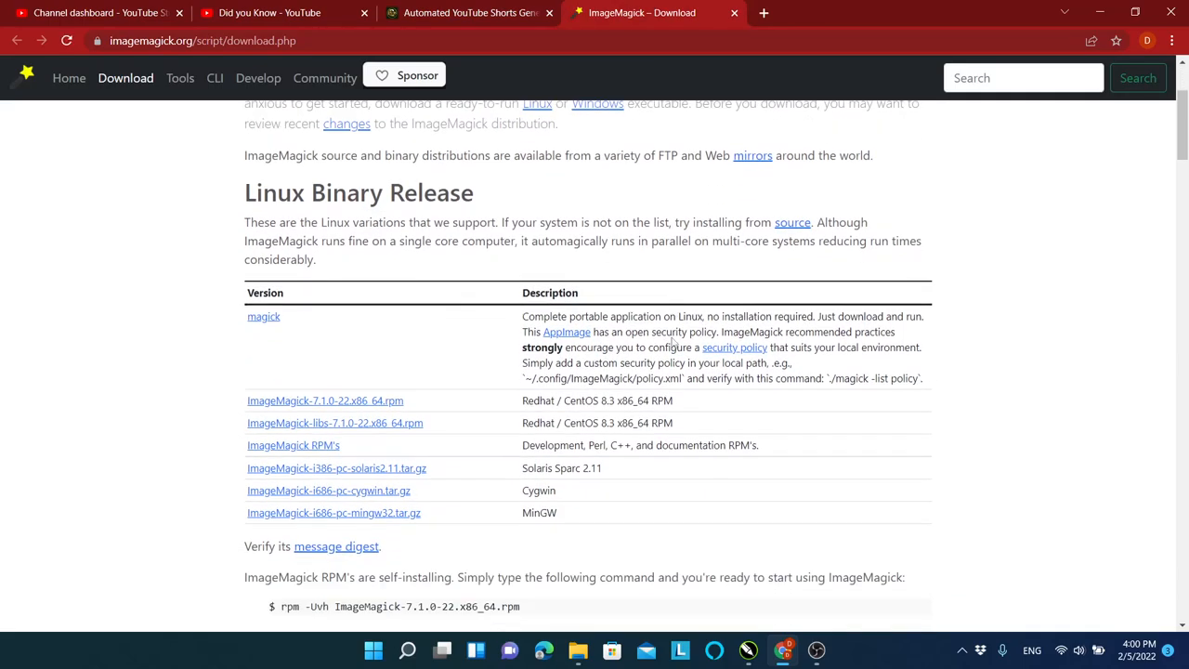
scroll(down, 3)
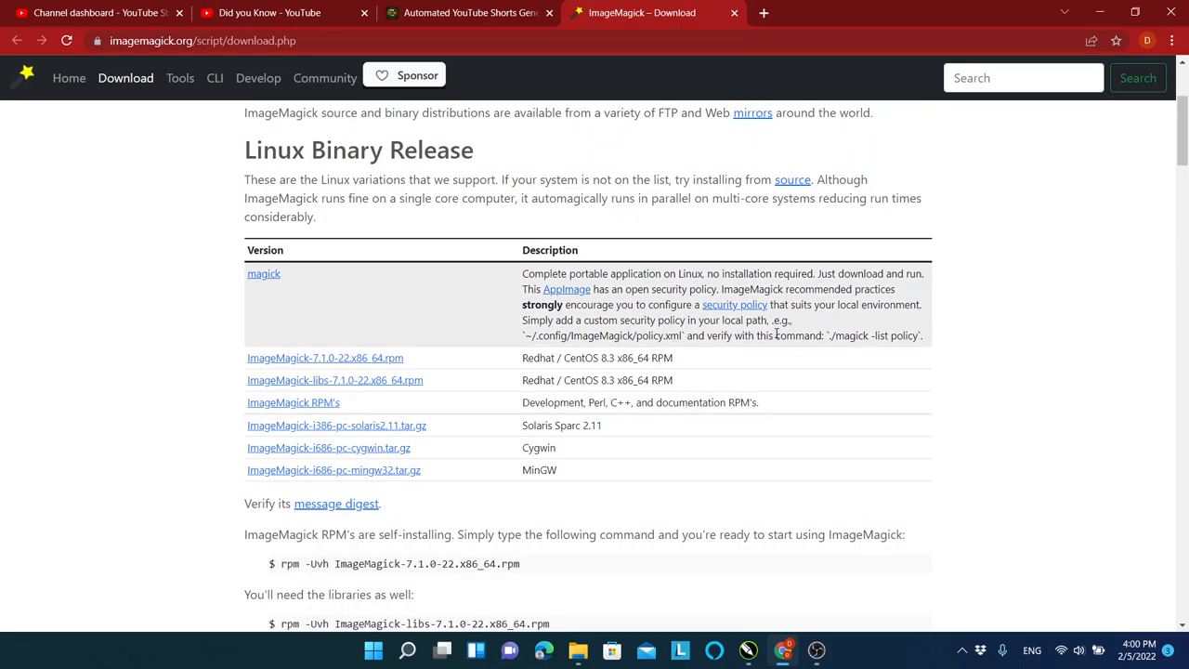
scroll(down, 3)
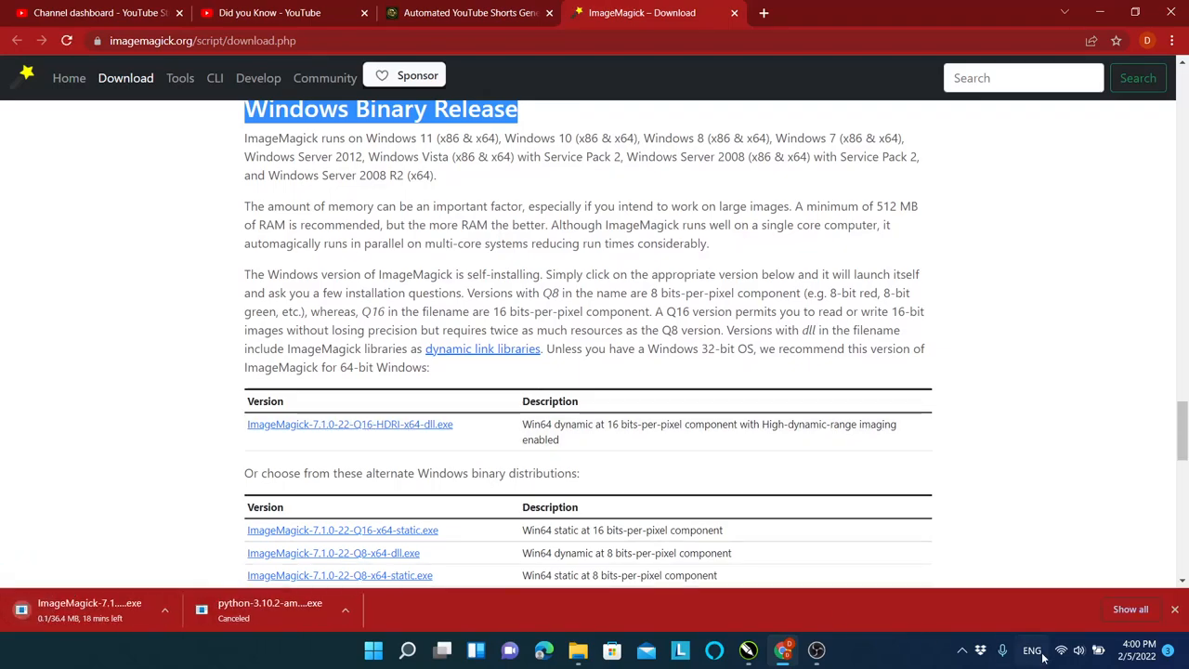
click(469, 12)
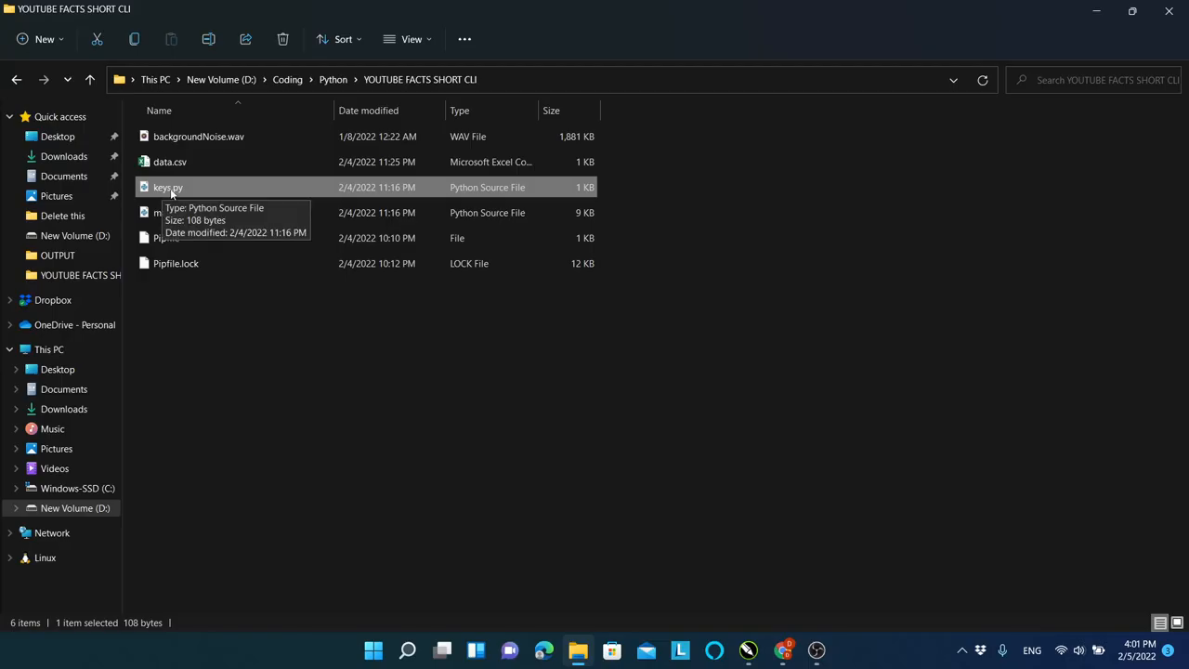
Step: Open keys.py from the project folder for editing in VS Code
right_click(168, 187)
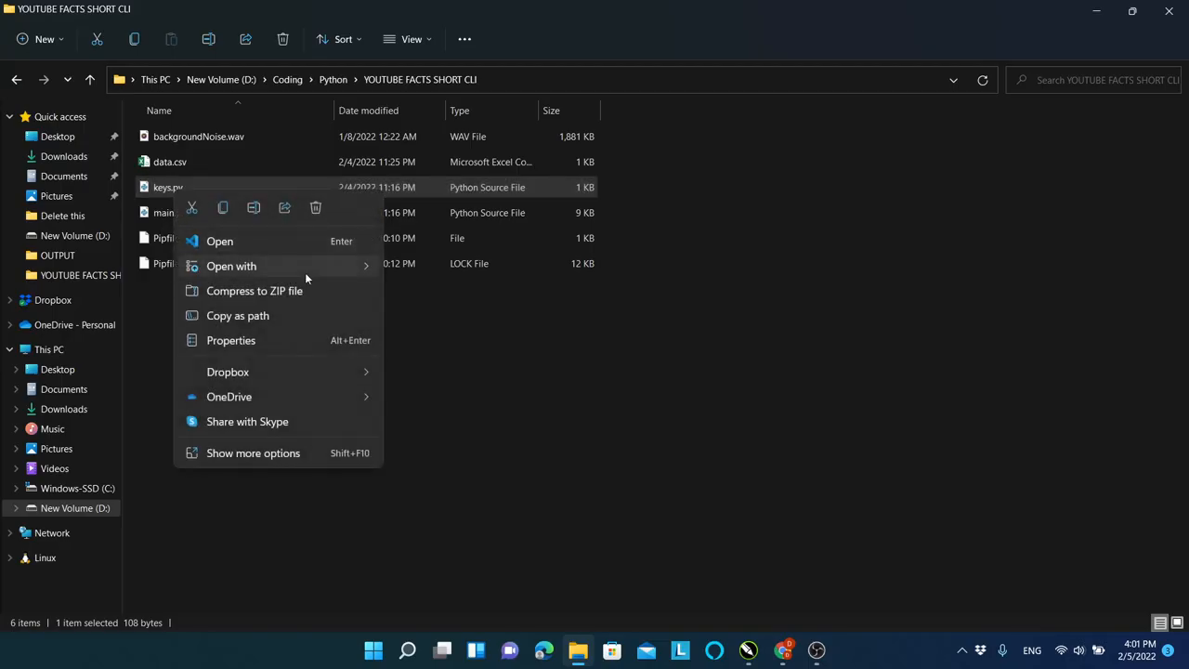
click(457, 301)
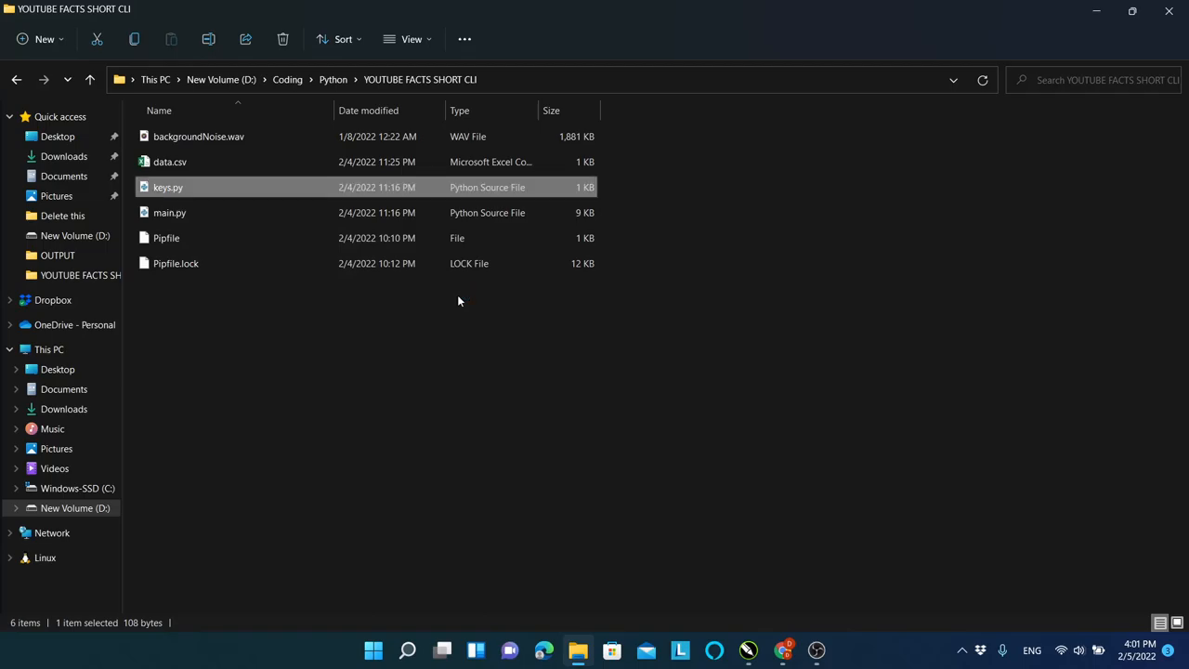
double_click(168, 186)
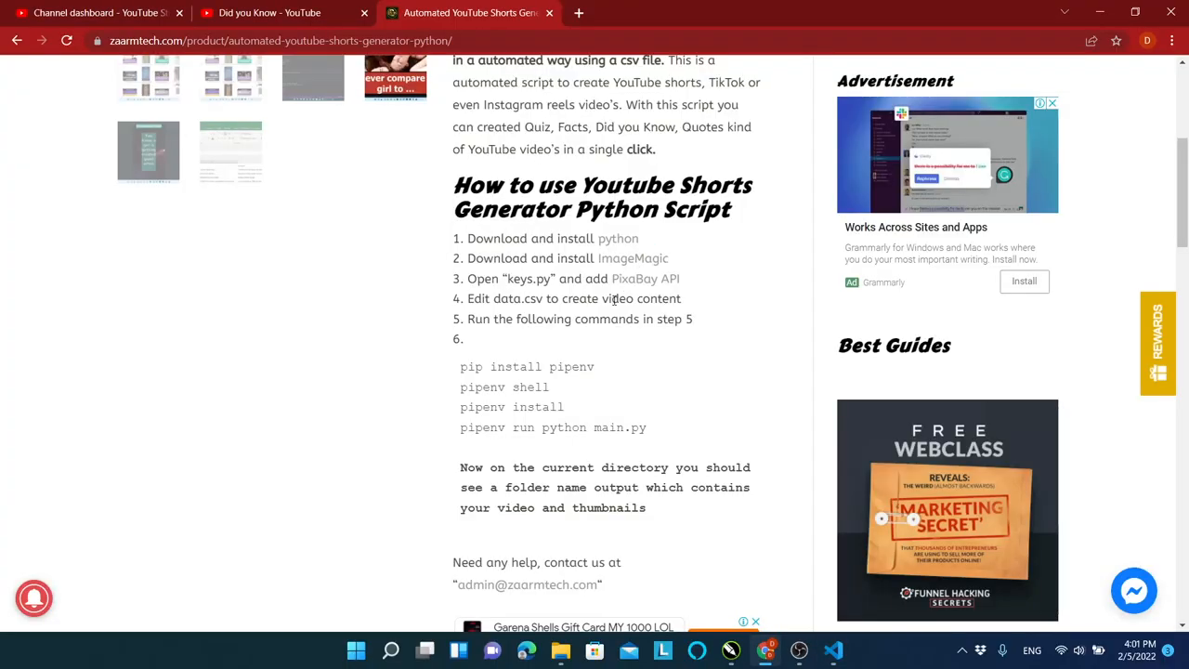
Step: Open the PixaBay API documentation from step 3 and bring up its join form
drag(543, 279, 678, 278)
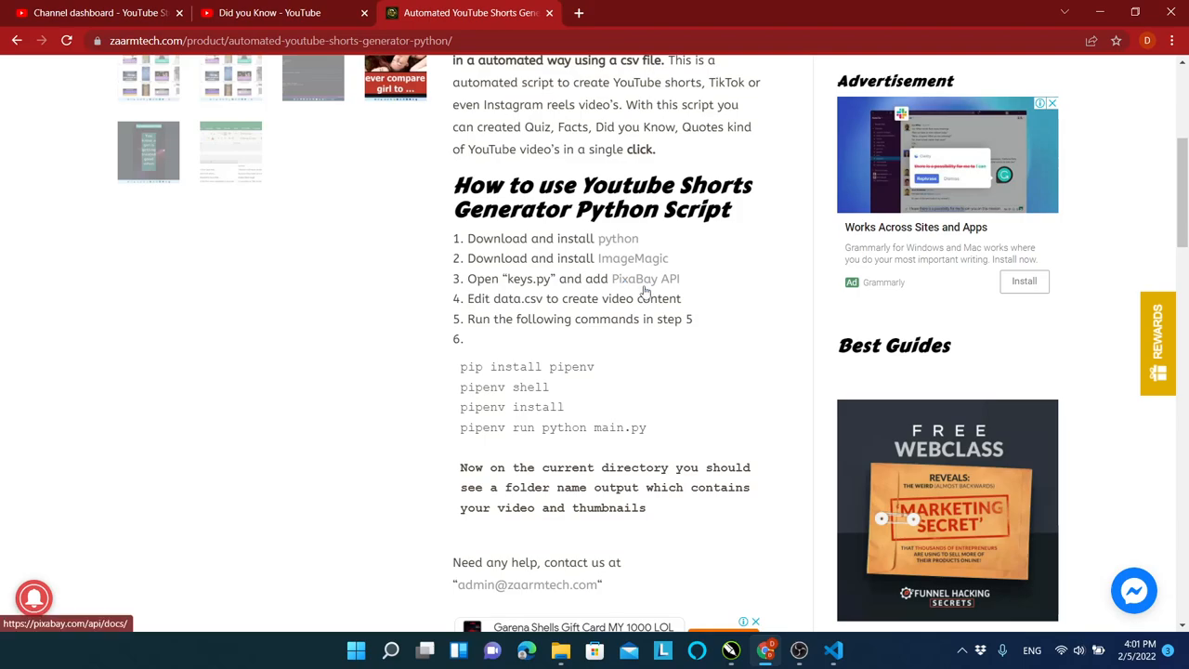
click(645, 279)
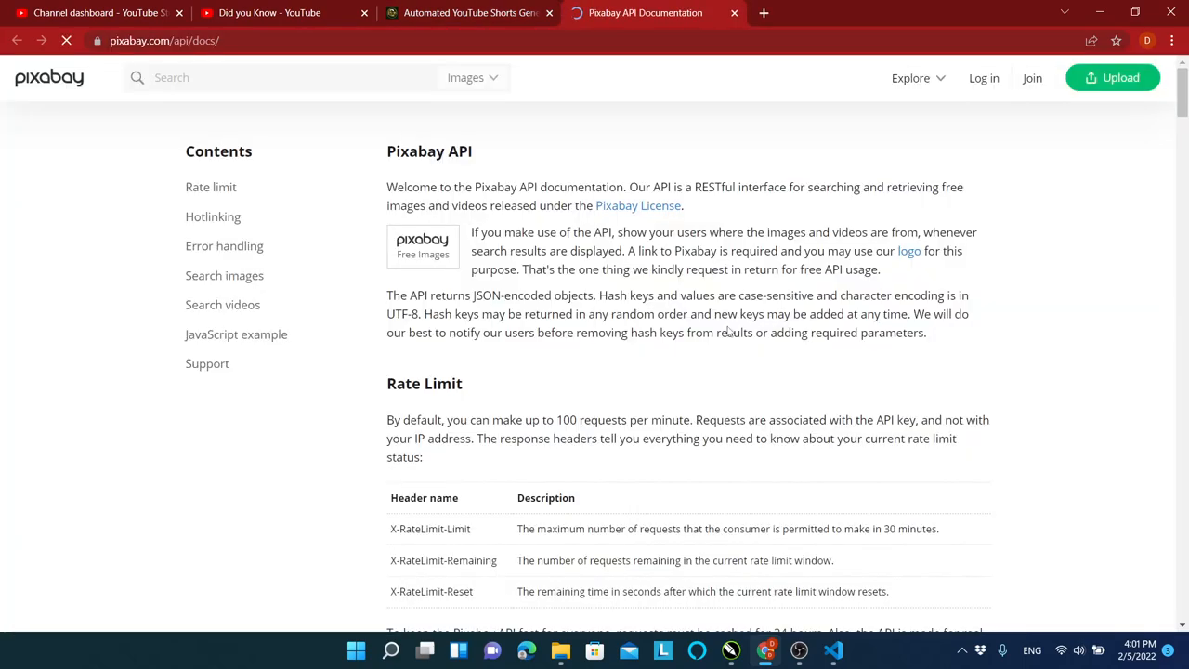
scroll(down, 3)
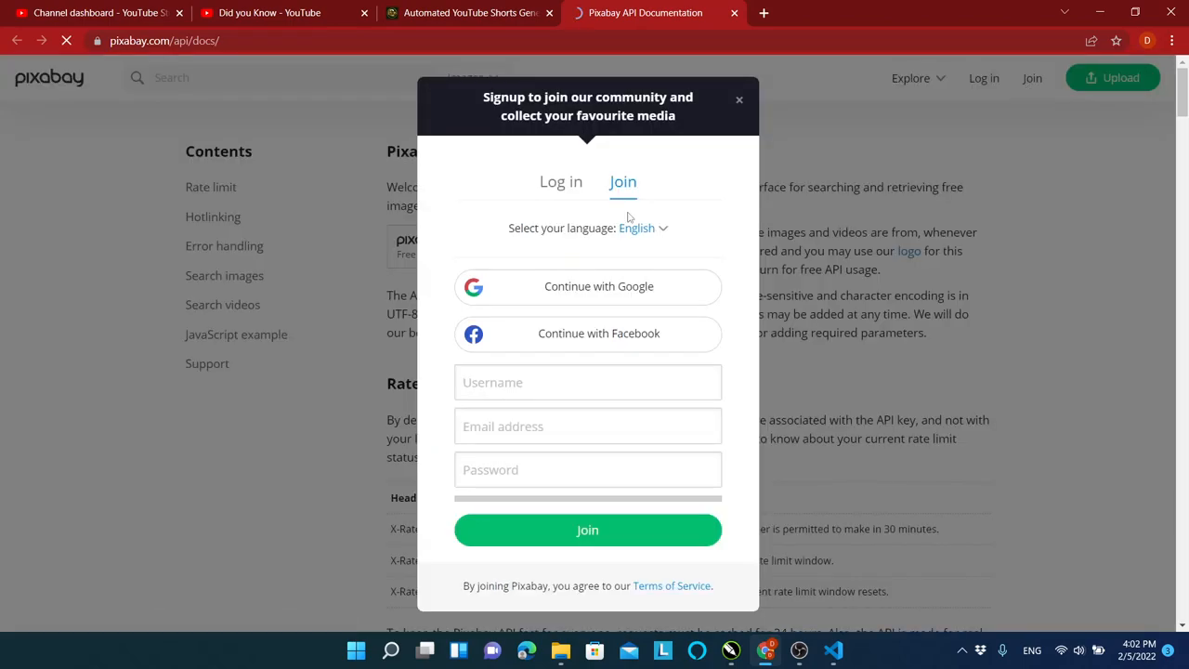
click(587, 286)
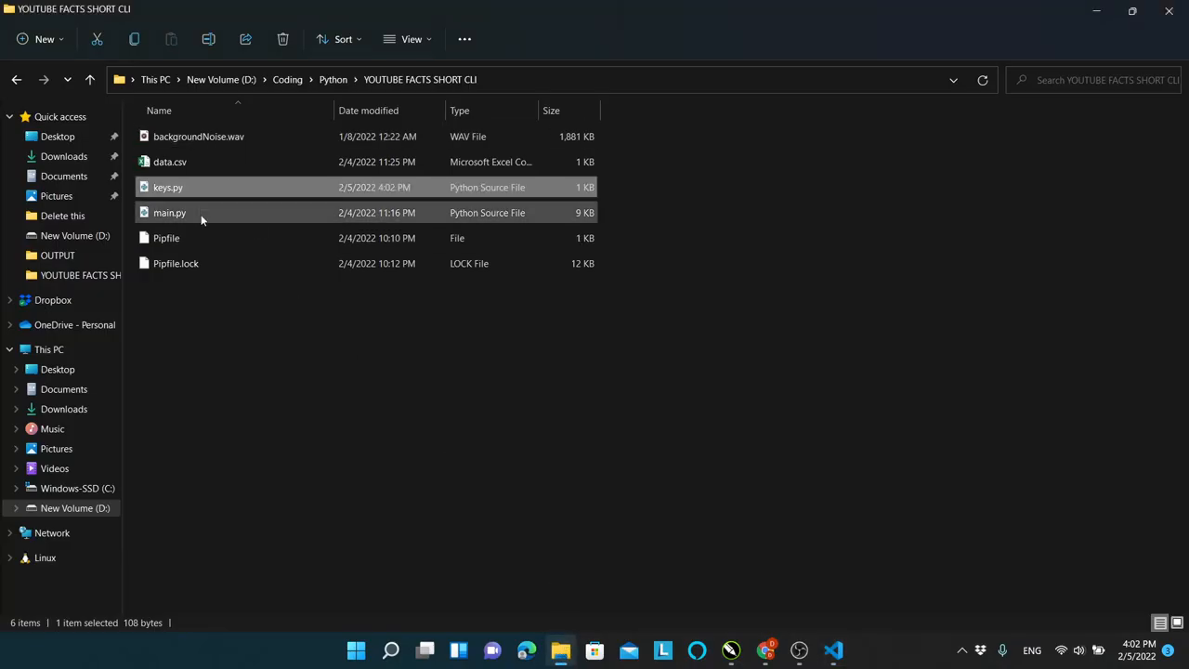
Step: Select backgroundNoise.wav, then open data.csv from the project folder in Microsoft Excel
click(198, 137)
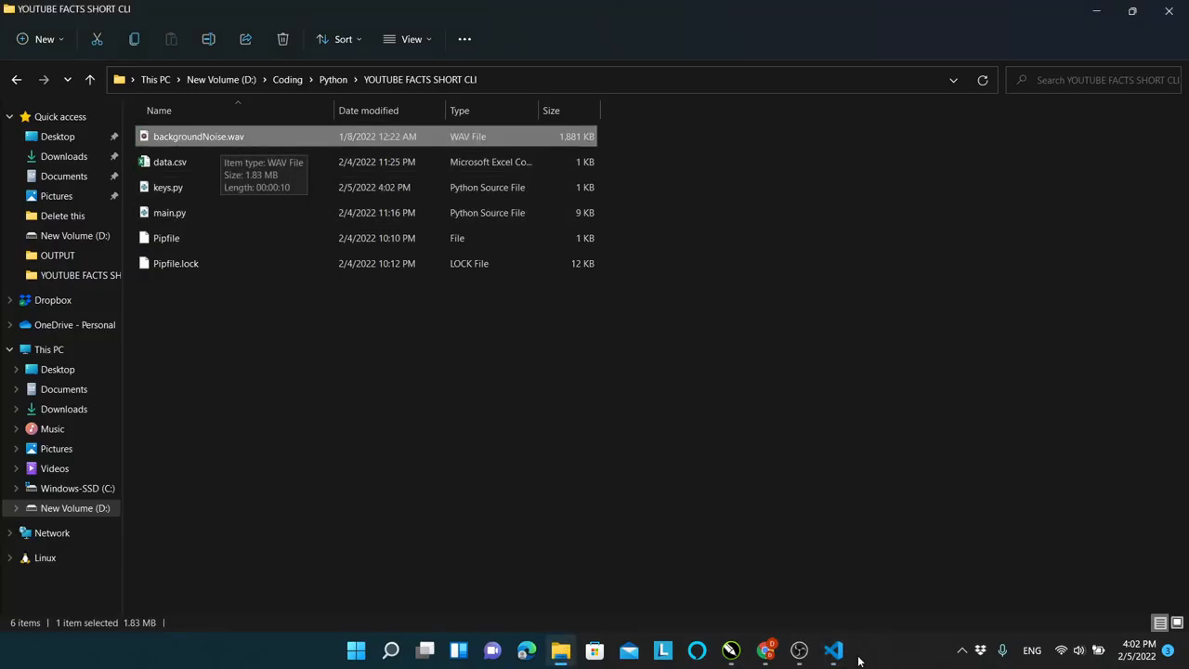
click(832, 649)
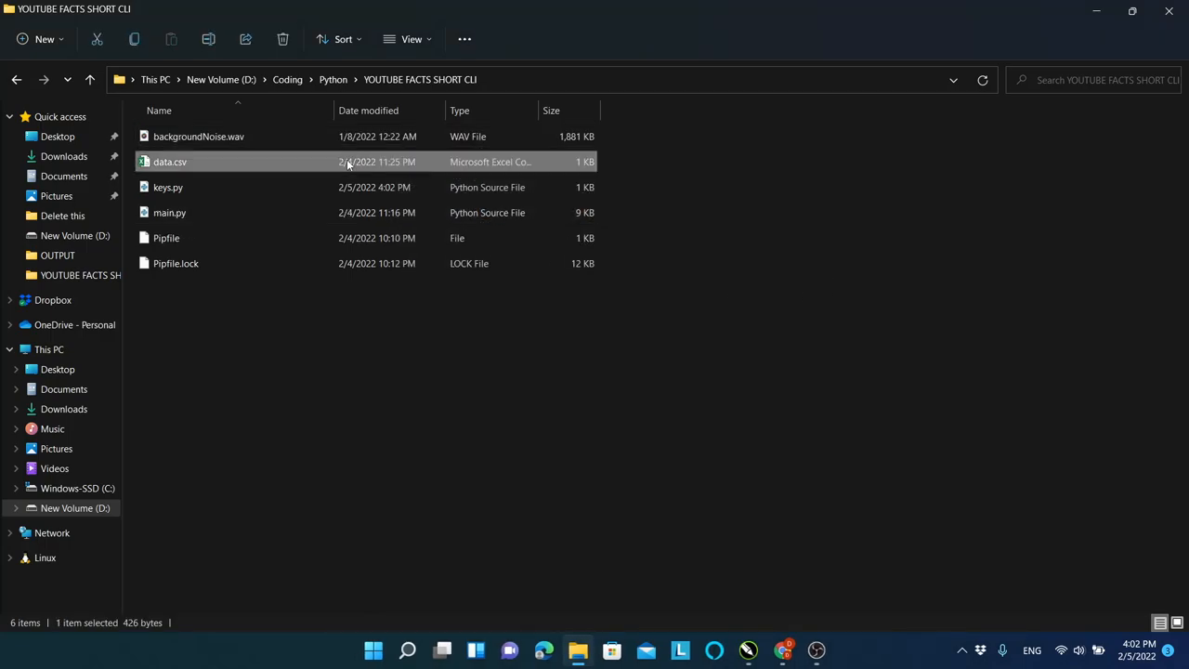
mouse_move(277, 167)
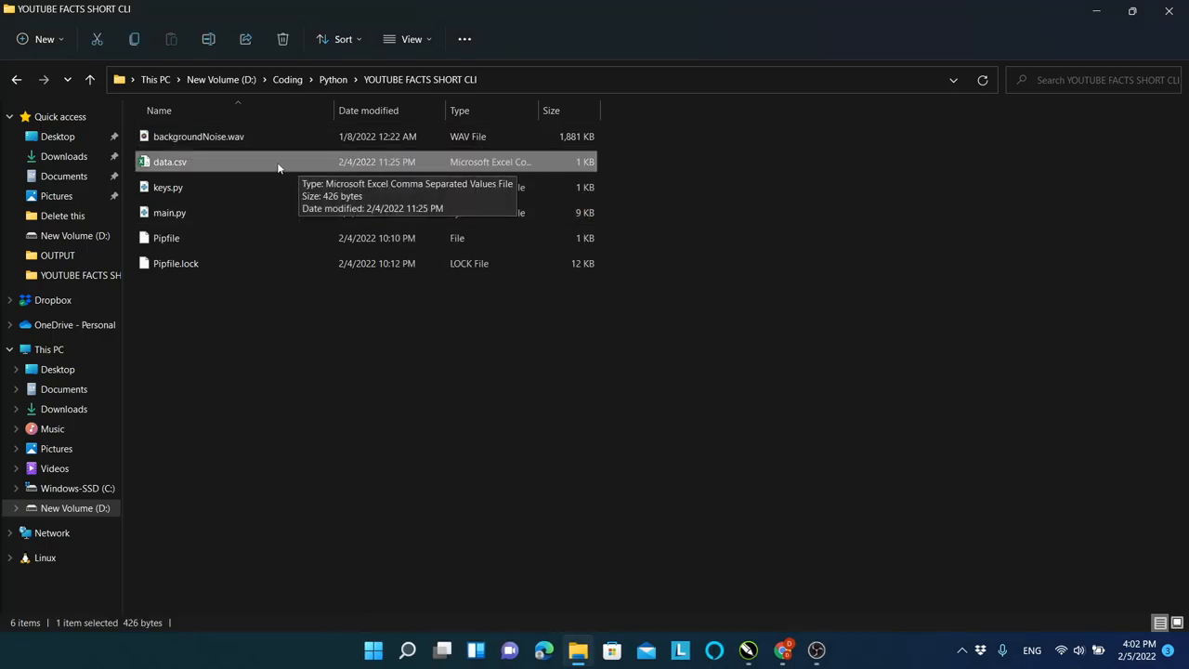
double_click(170, 162)
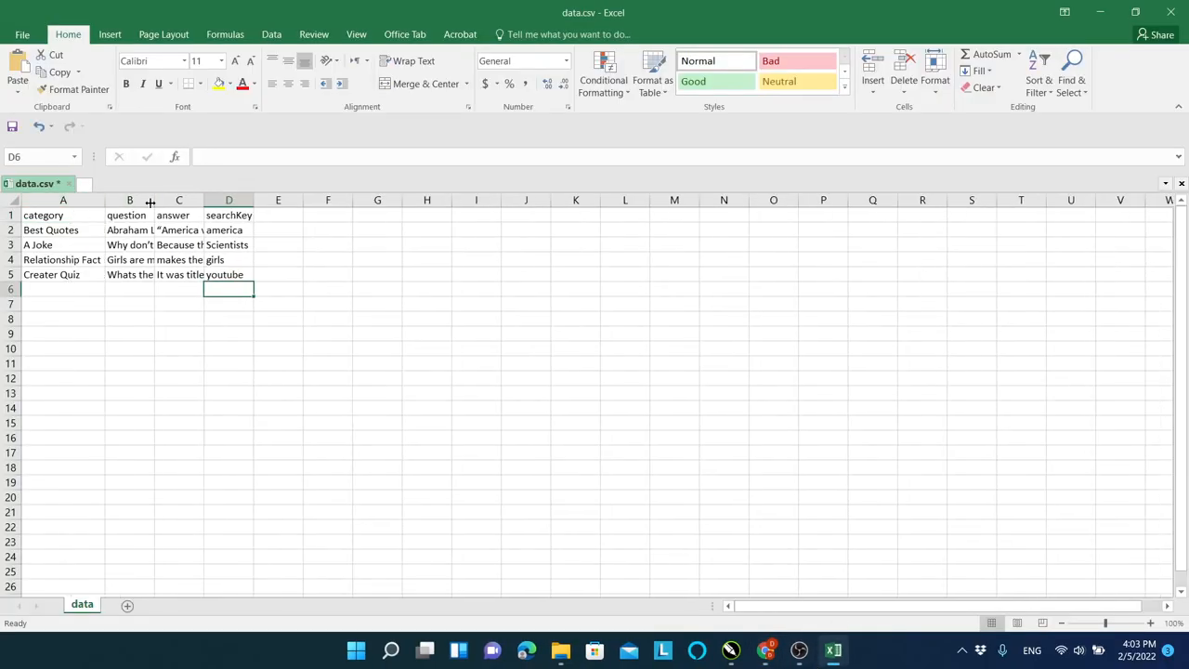
Step: Widen the question column, review the four category/question/answer/searchKey rows, and close the workbook
drag(151, 199, 365, 200)
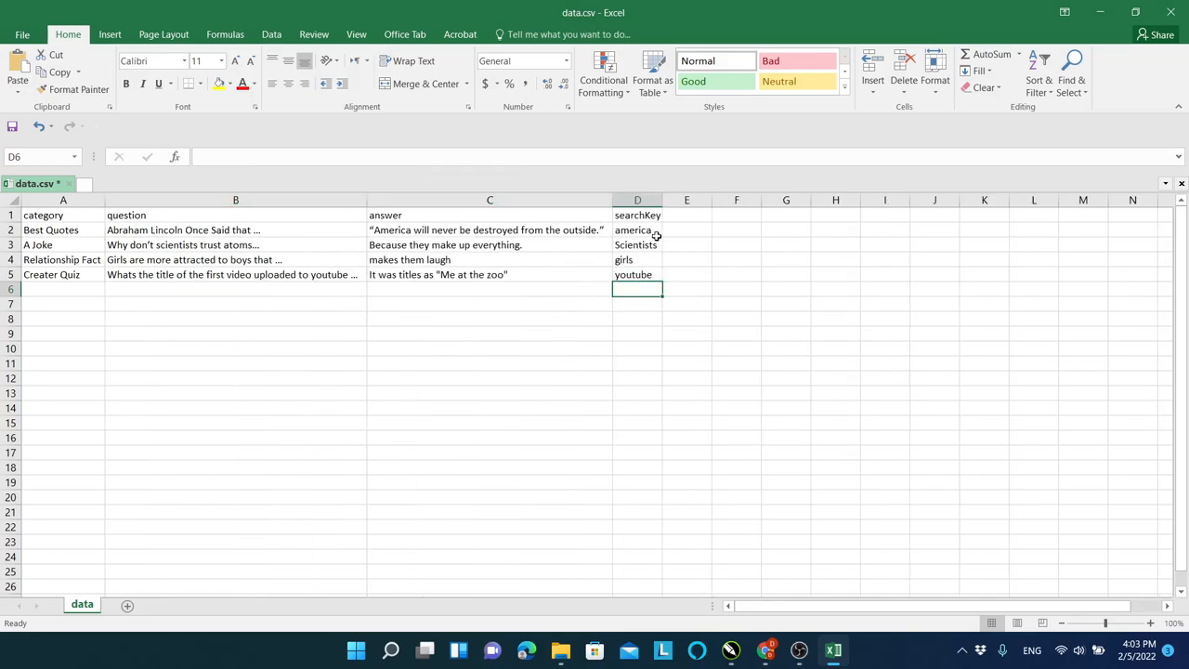
click(490, 244)
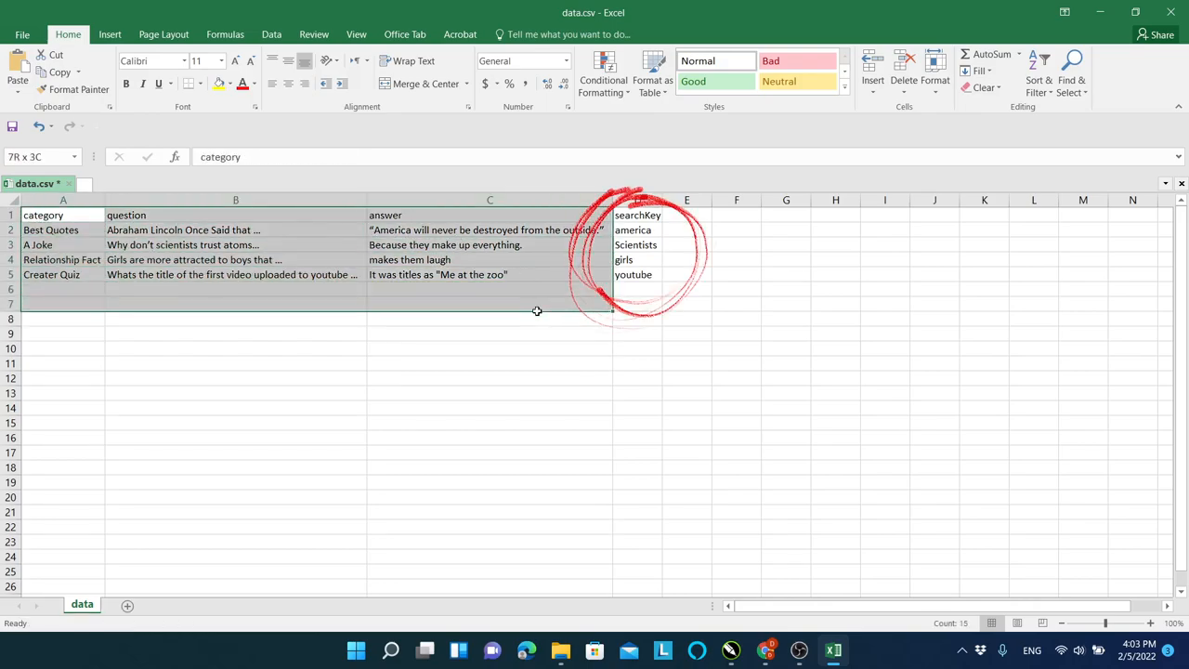
click(637, 349)
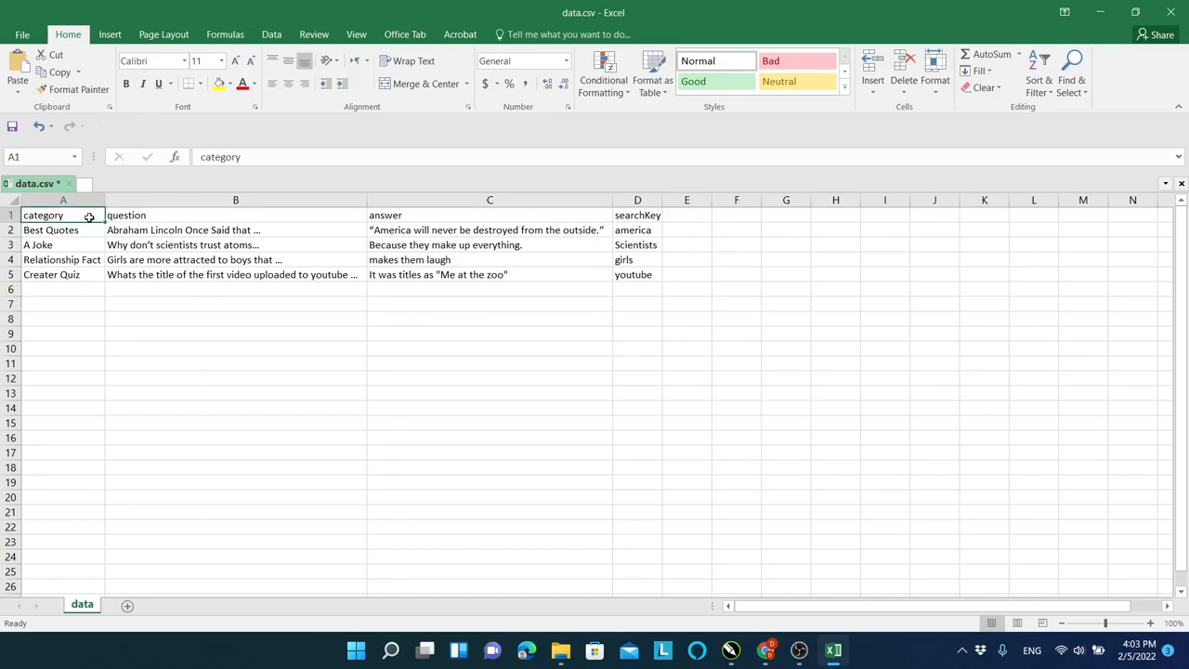
mouse_move(215, 274)
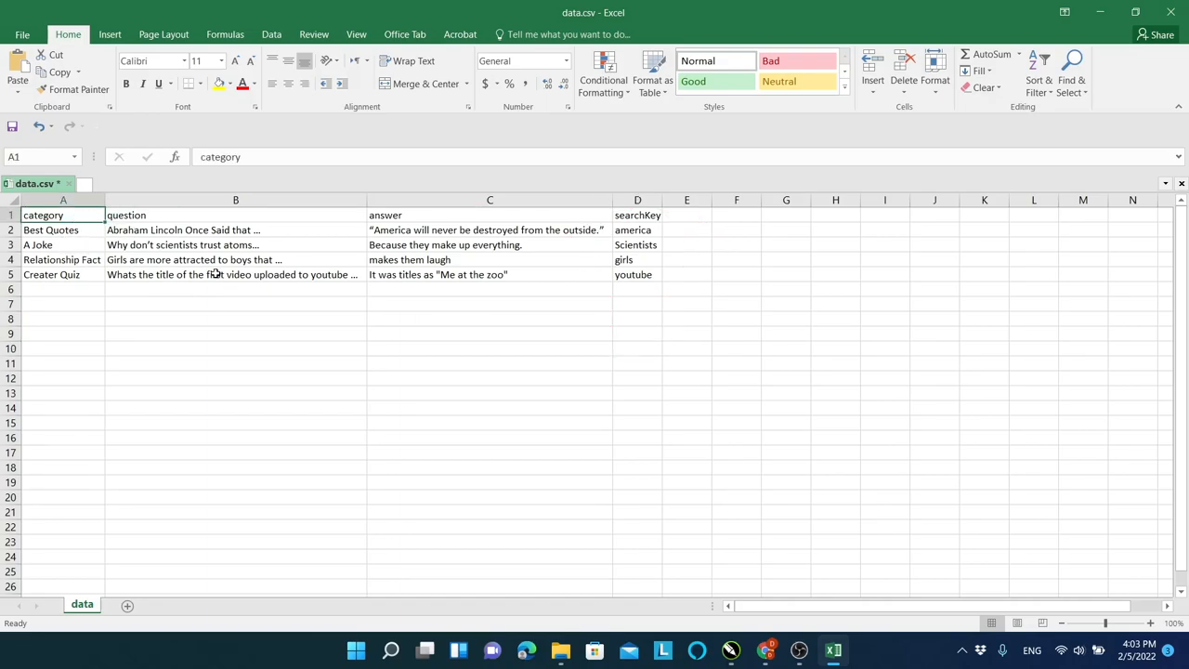
click(637, 230)
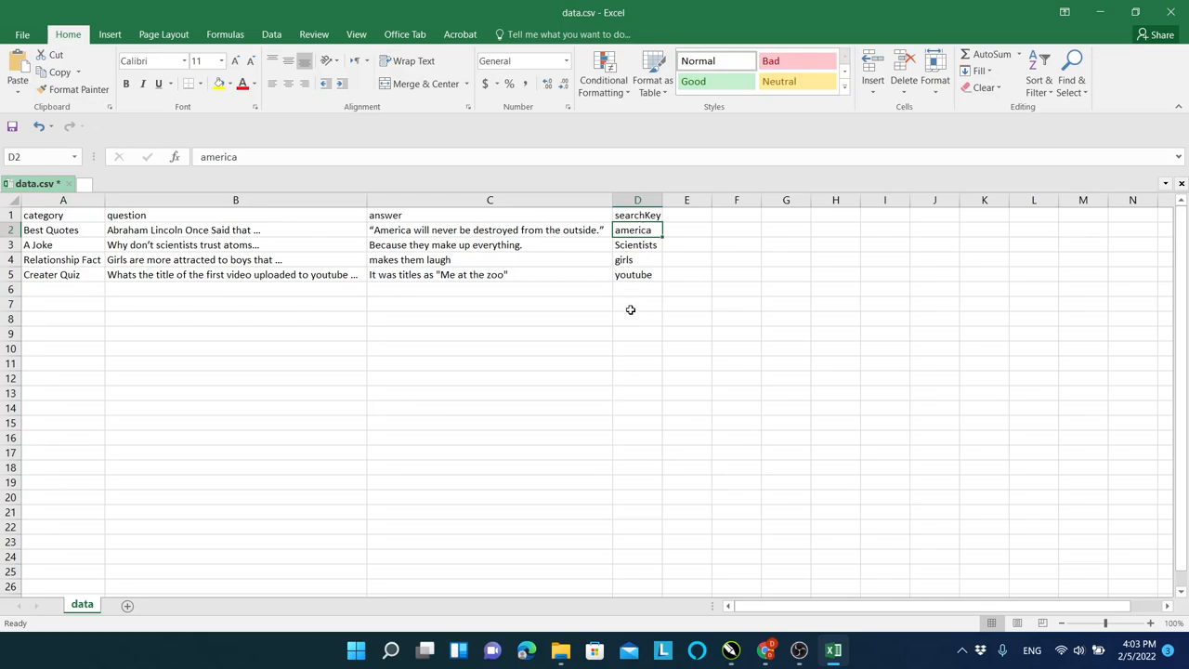
click(736, 259)
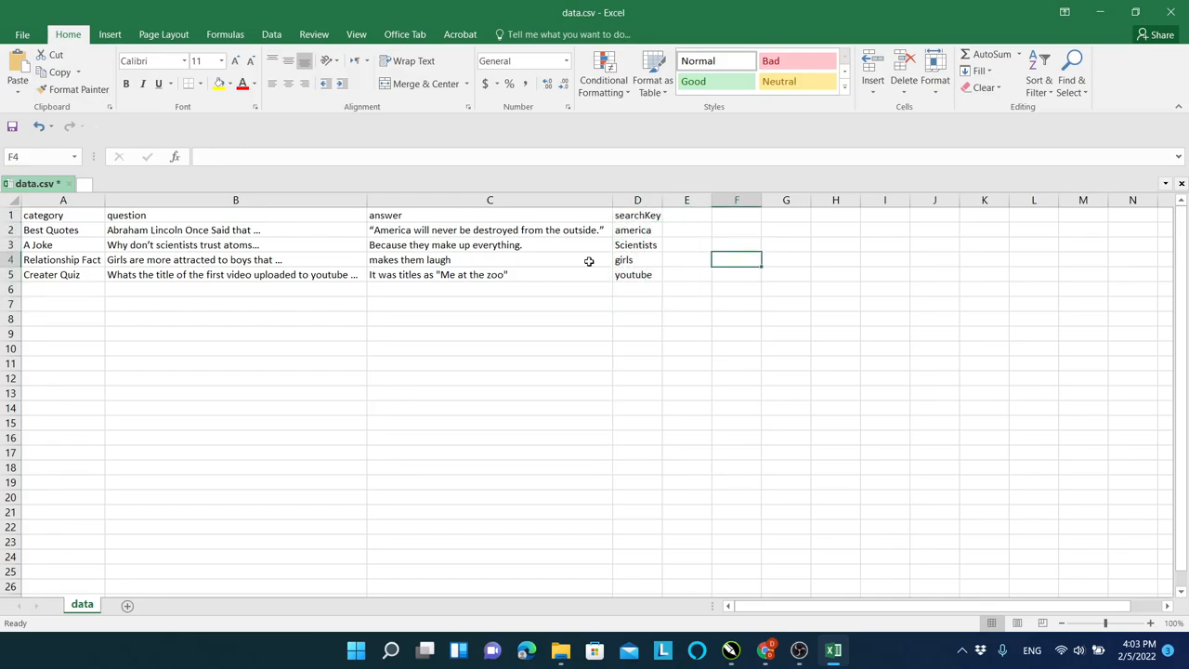
click(133, 333)
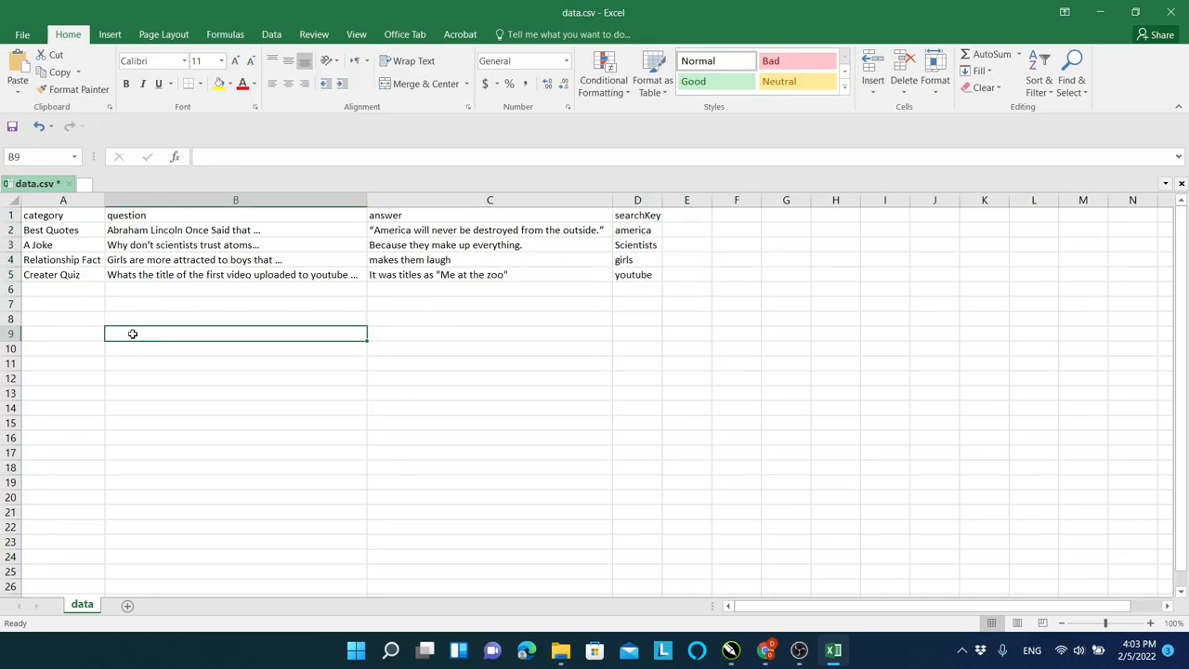
click(235, 319)
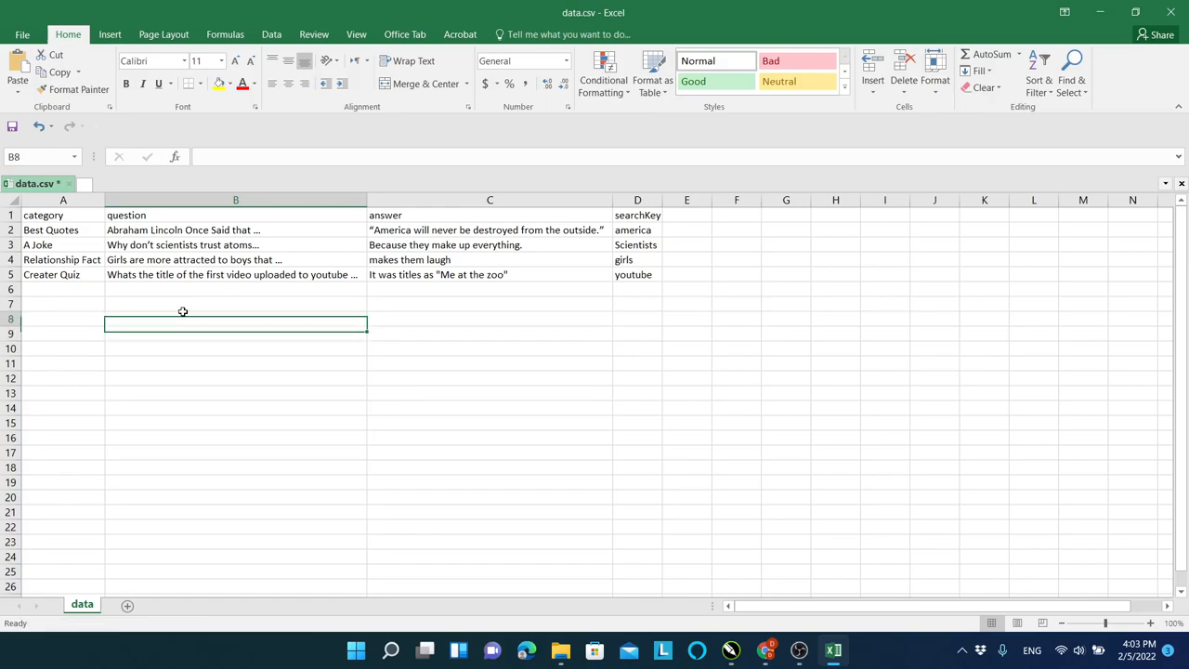
click(1171, 13)
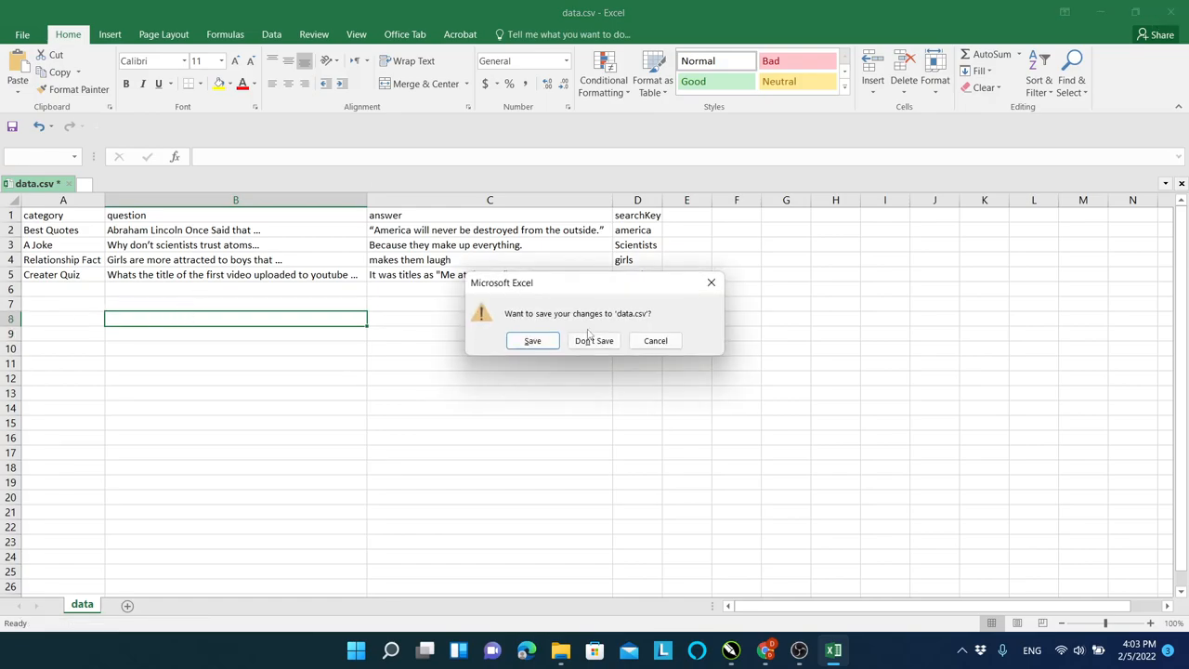
Step: Answer Excel's save-changes prompt so data.csv finishes closing
click(593, 339)
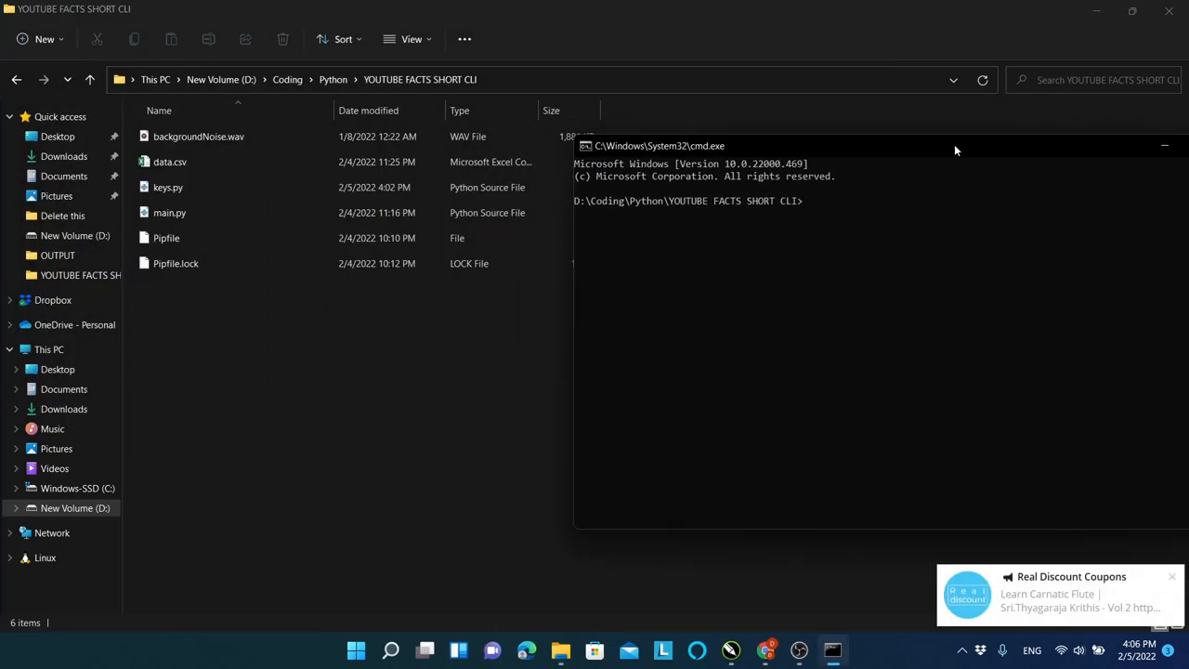
Step: Run 'pip install pipenv' and 'pipenv shell' in the project's Command Prompt
text(pip install pipenv)
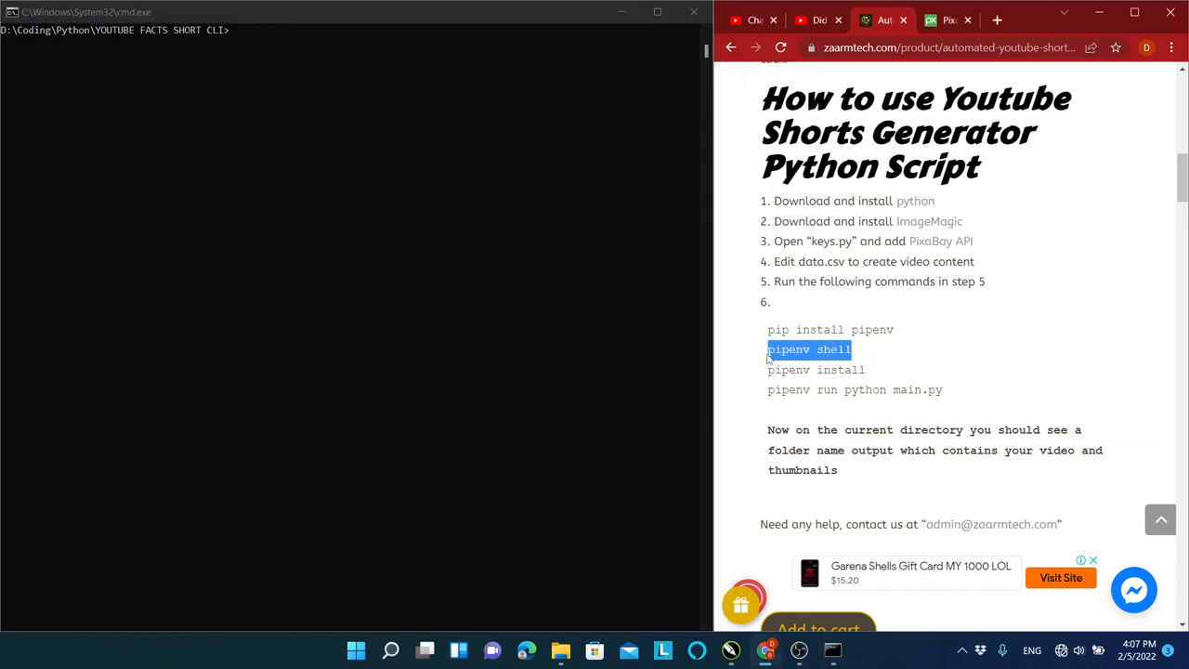
text(pipenv shell)
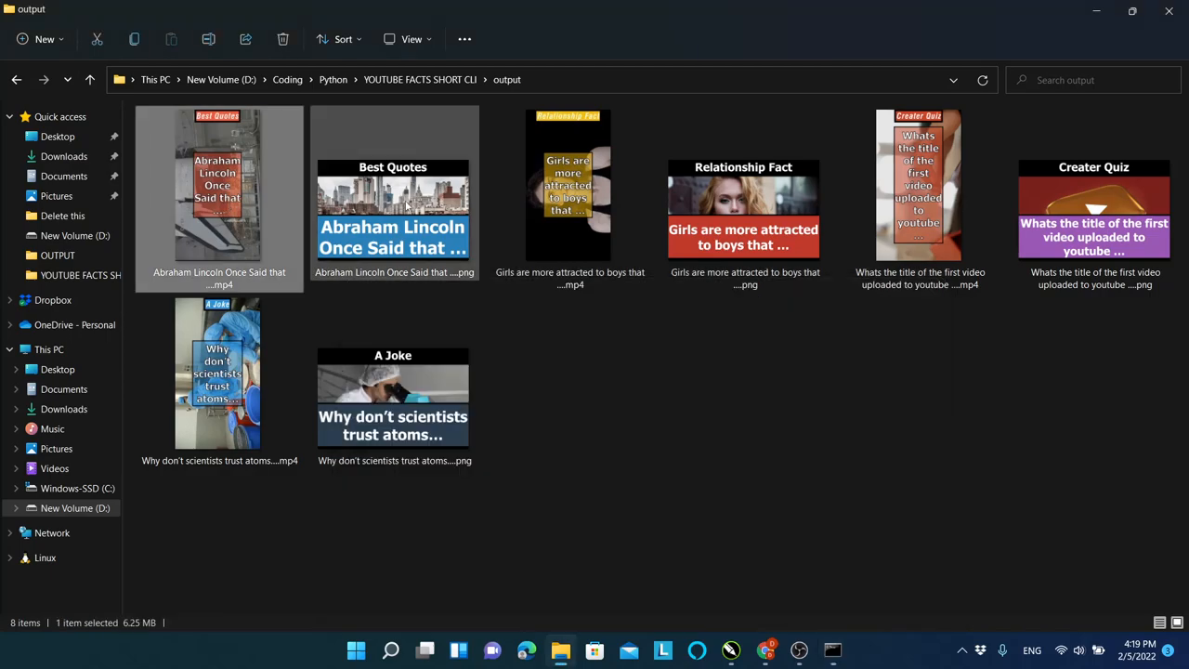
Step: Preview the Best Quotes thumbnail and the next generated Shorts video in Photos, then close it
double_click(392, 199)
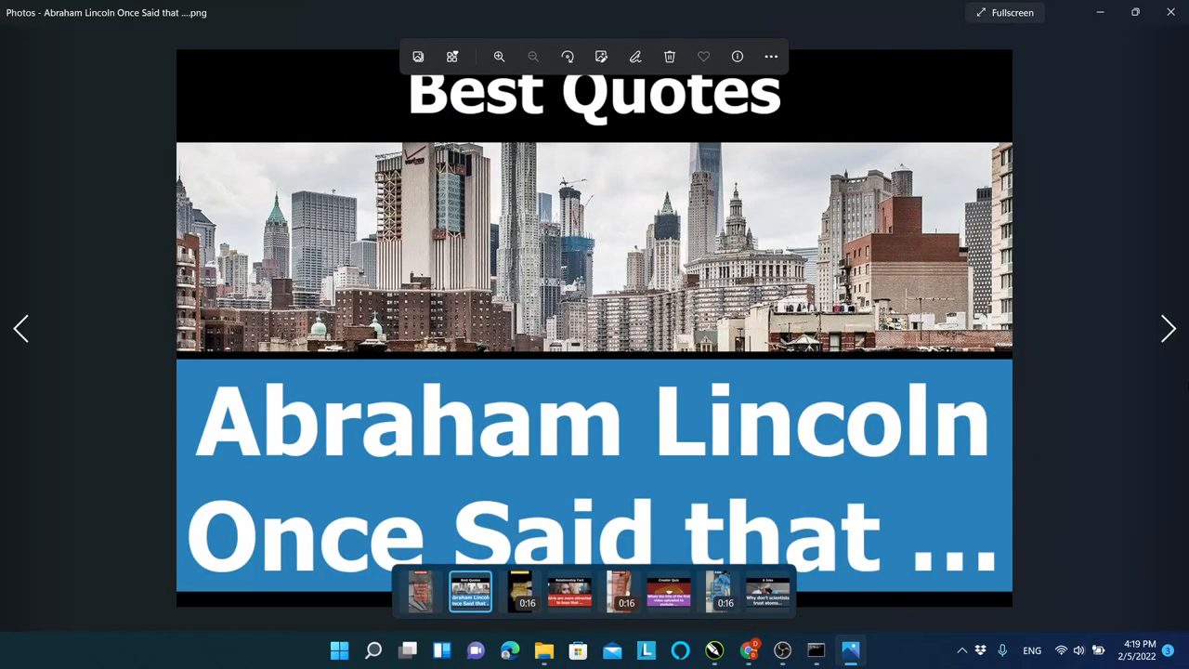
click(520, 592)
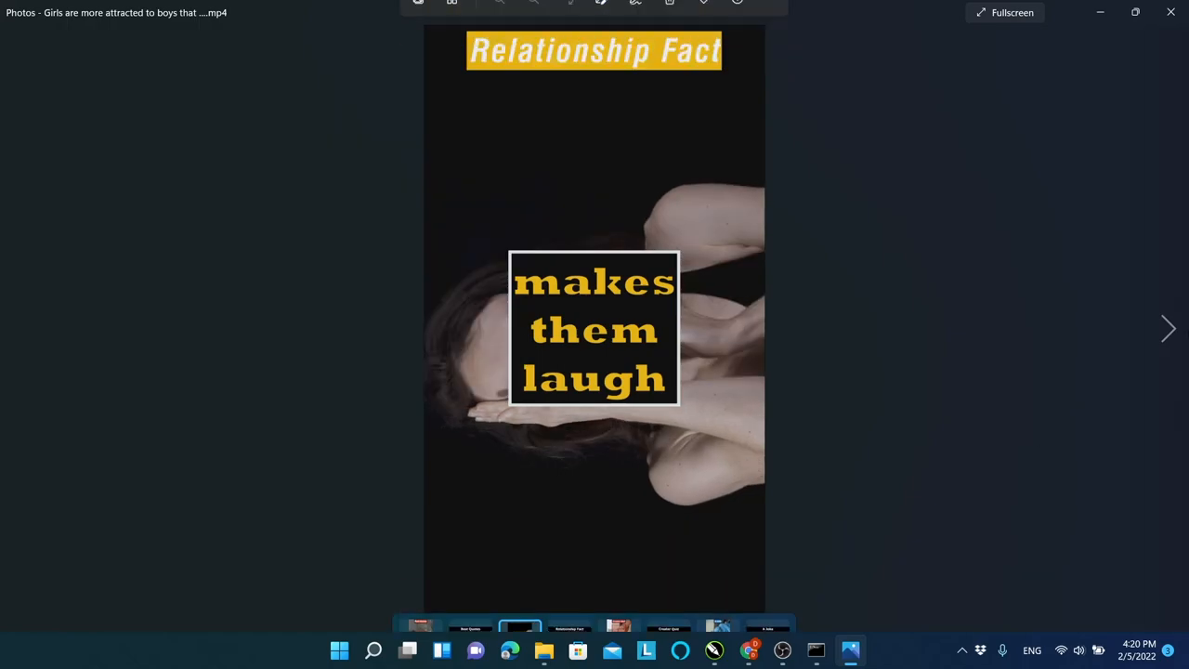
click(1167, 329)
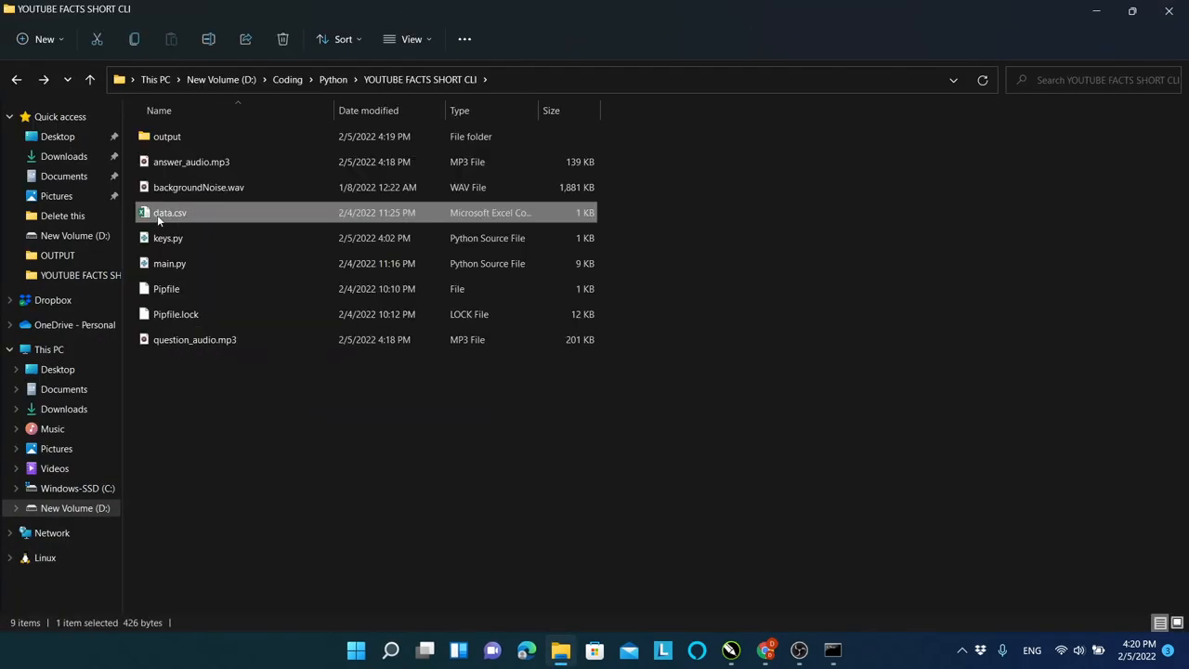
Step: Open data.csv in Excel and select the category entries in column A
double_click(170, 211)
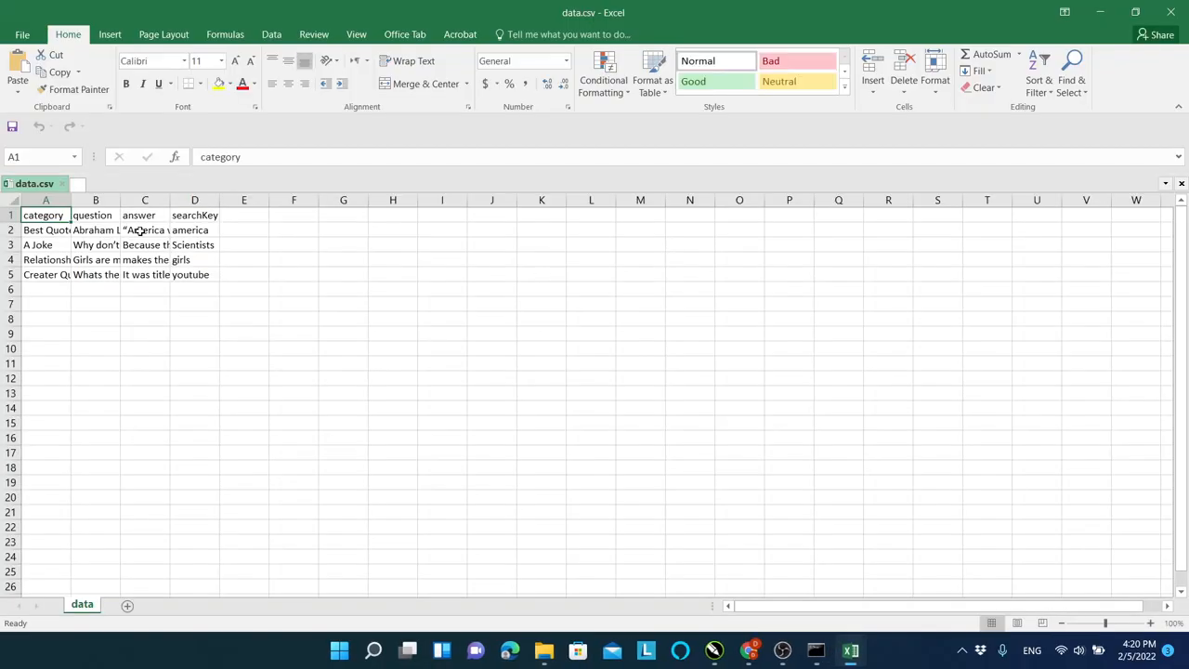
click(45, 289)
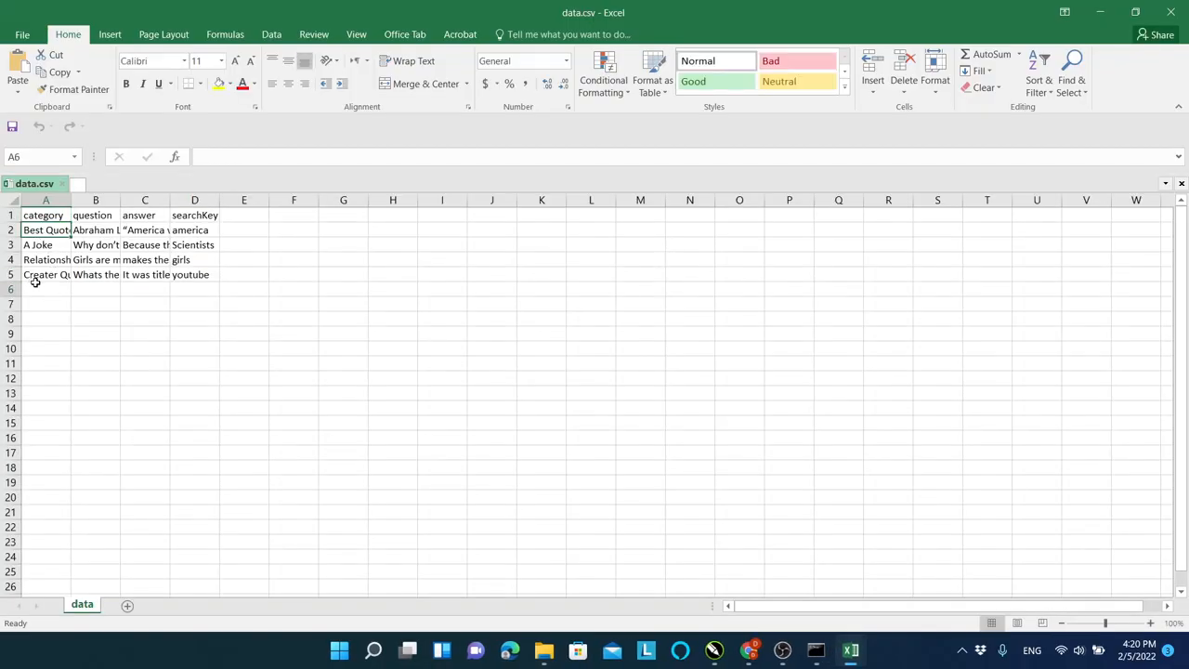
drag(45, 289, 245, 571)
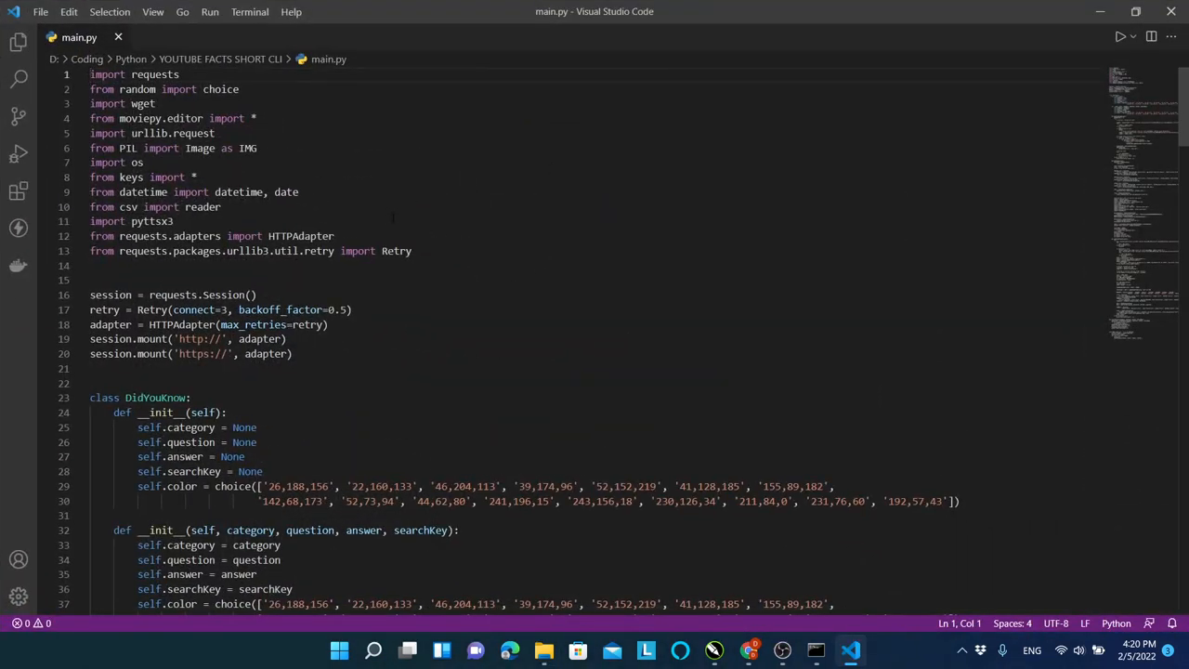
Step: Scroll down through main.py in Visual Studio Code
scroll(down, 3)
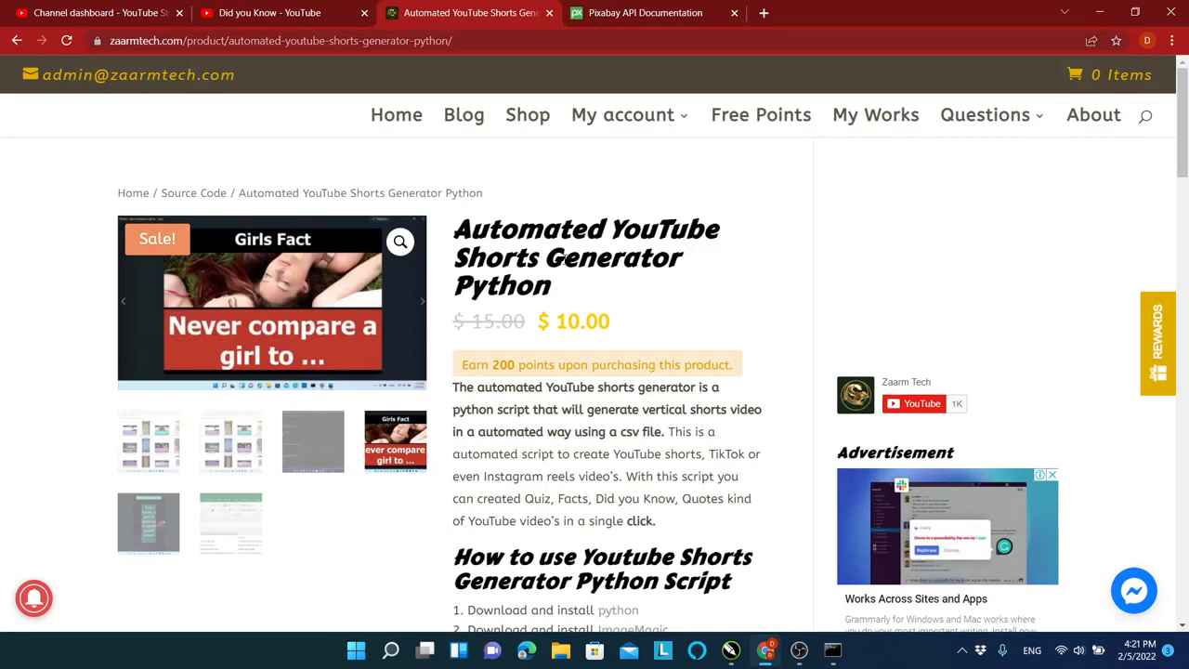
Step: Scroll the Shorts Generator product page and use Quick Checkout to reach checkout
scroll(down, 3)
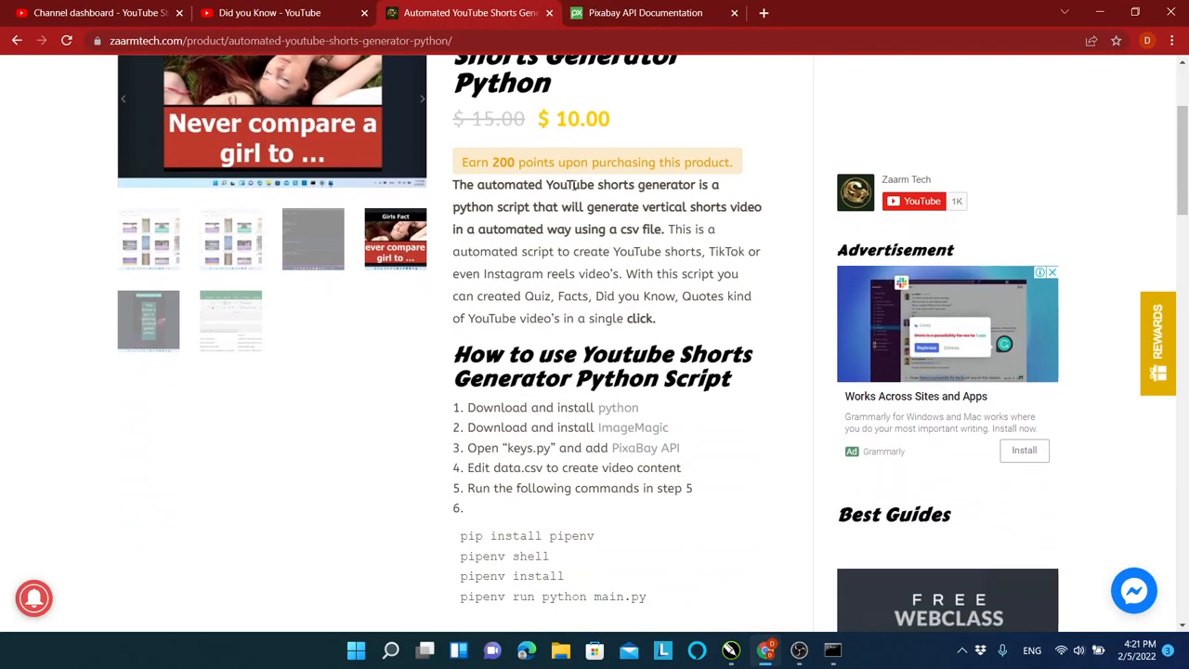
scroll(down, 3)
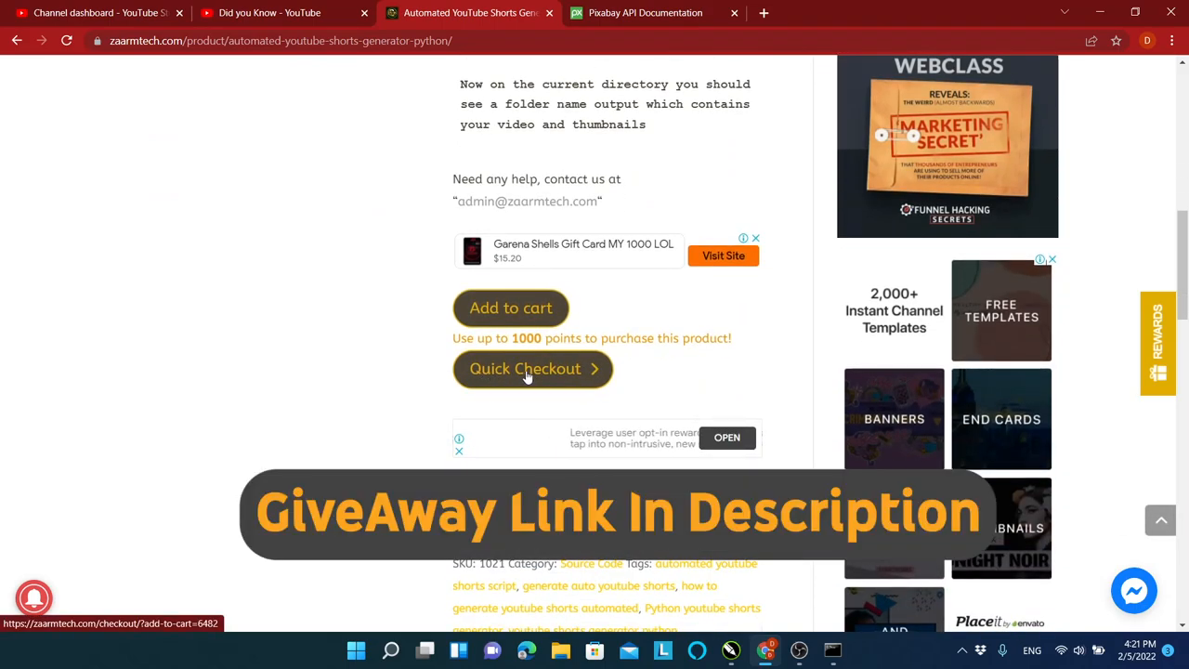
click(533, 368)
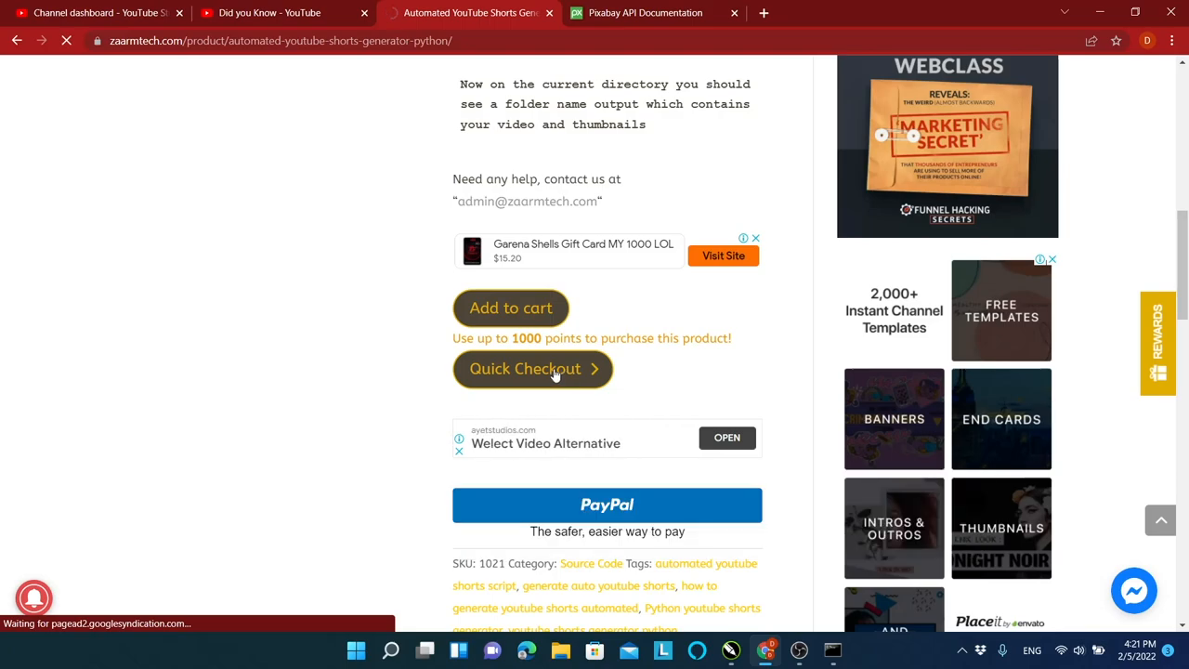
click(532, 368)
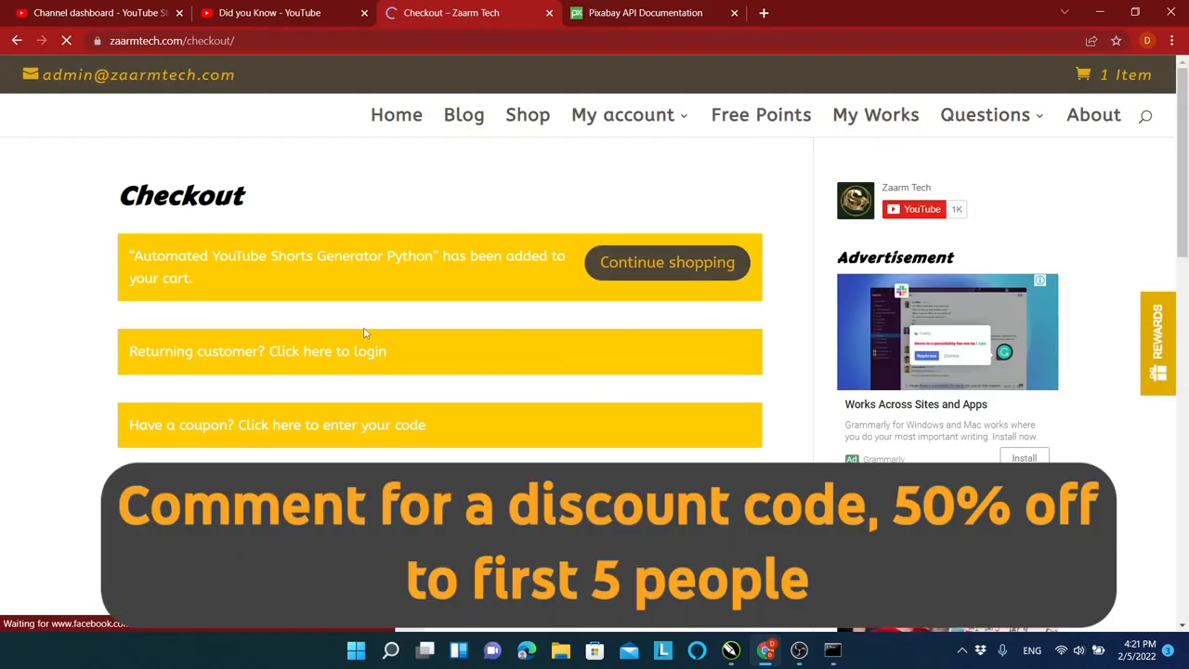
scroll(down, 3)
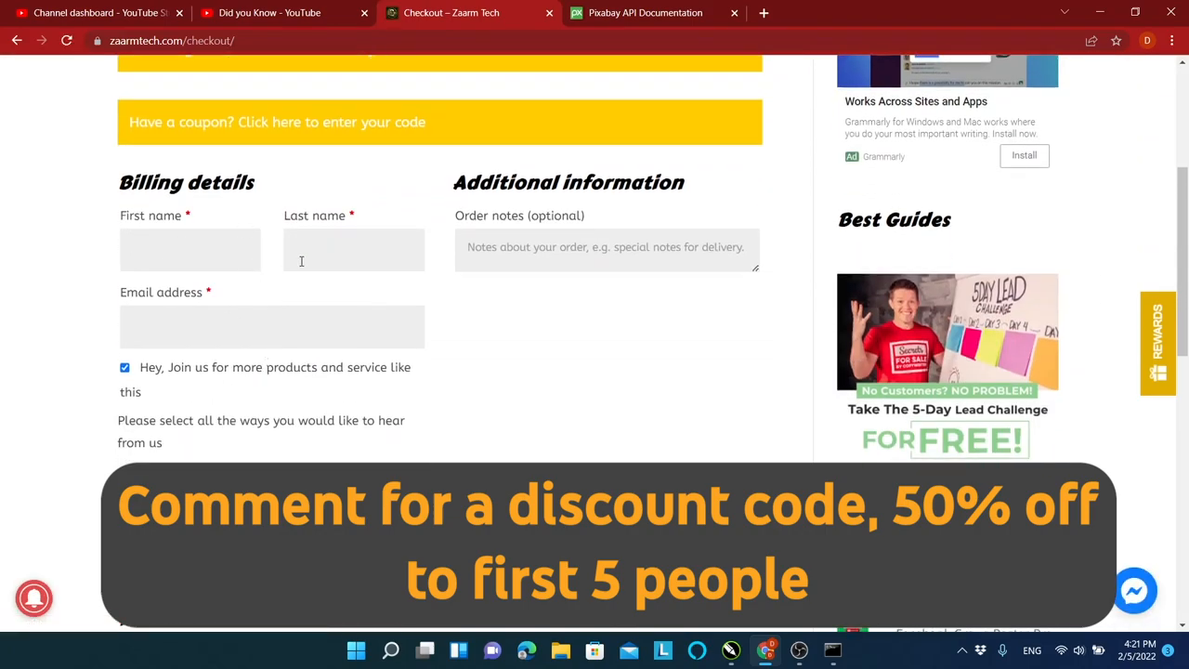
text(2)
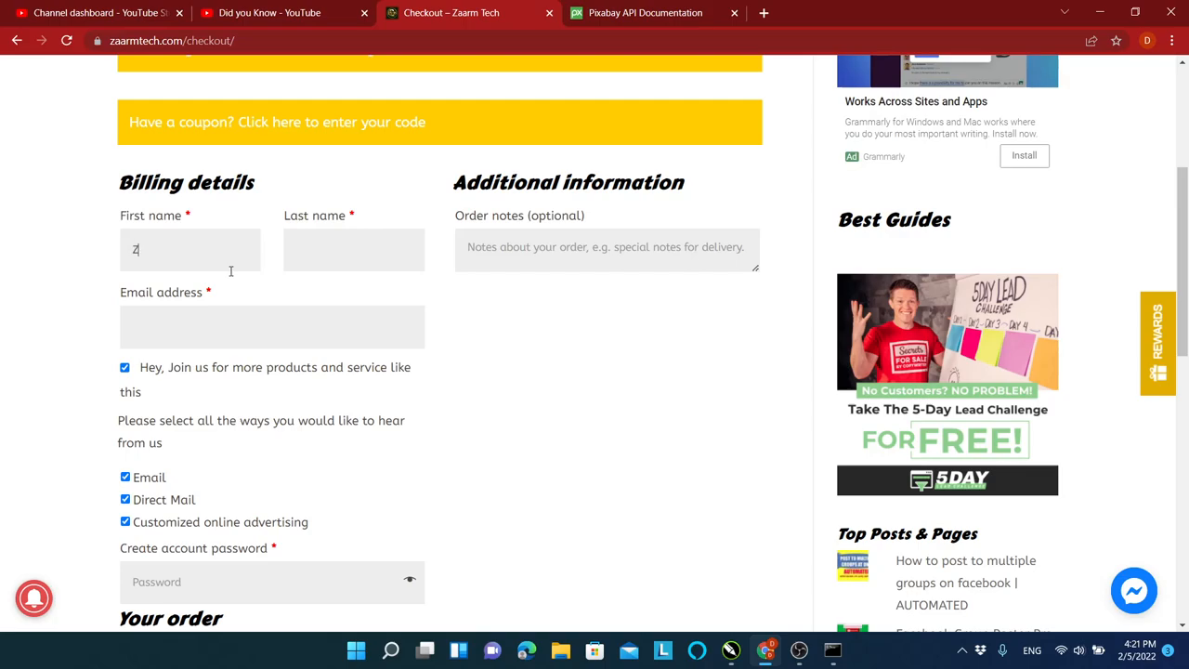
text(Zaarm)
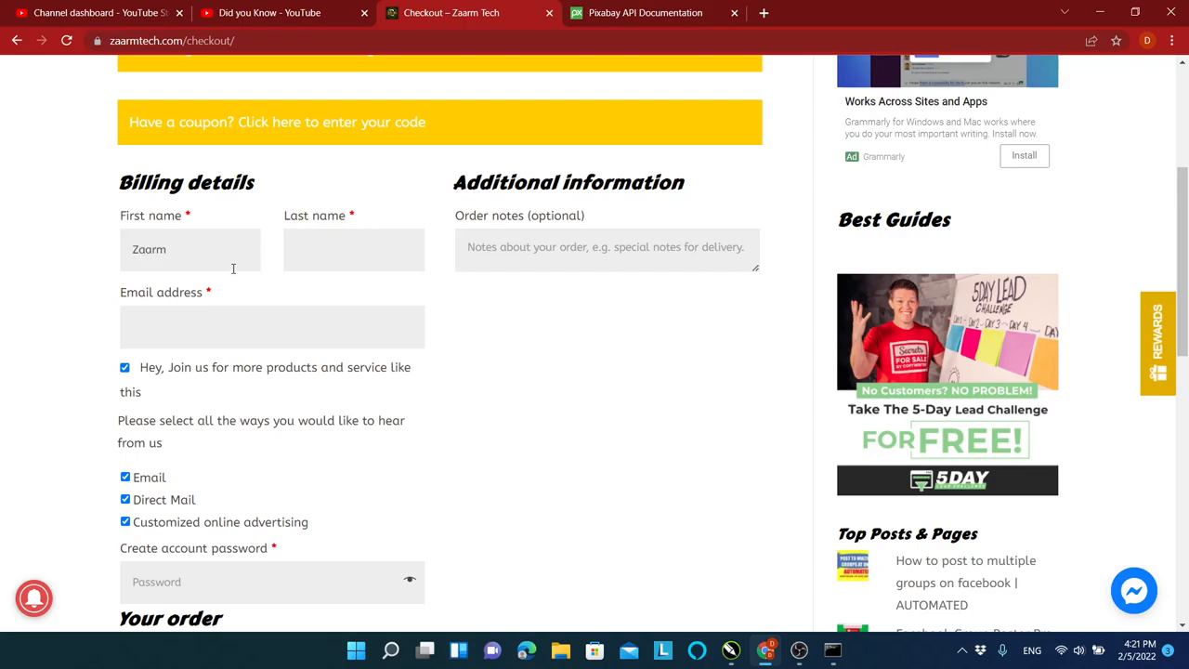
text(Tech)
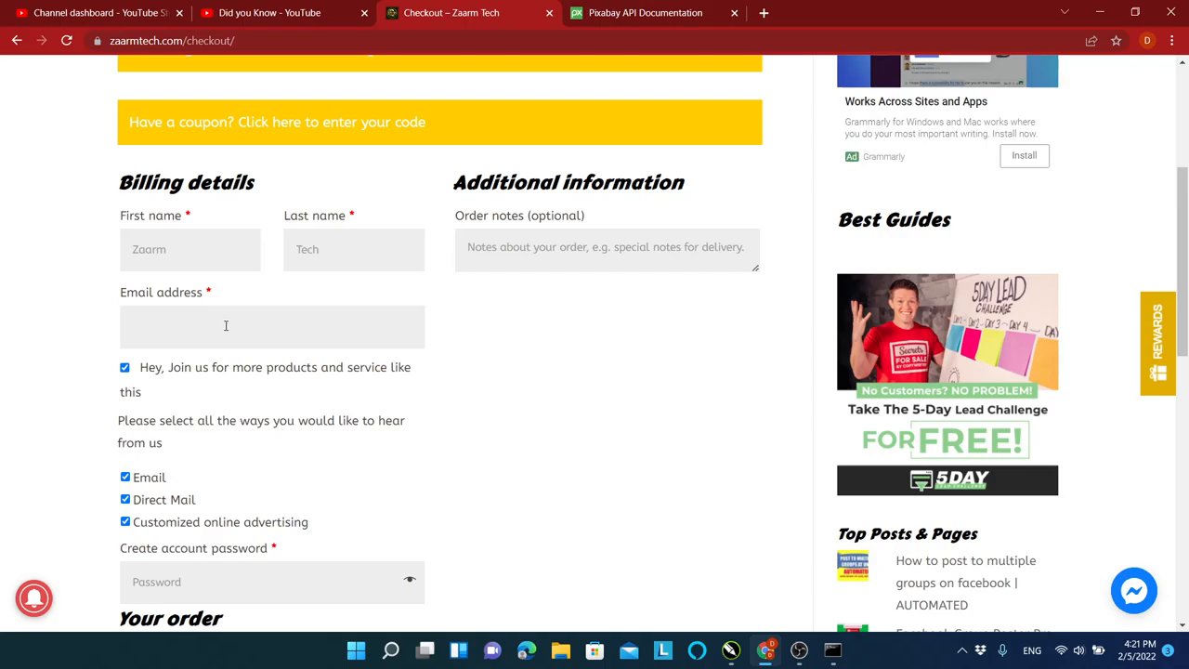
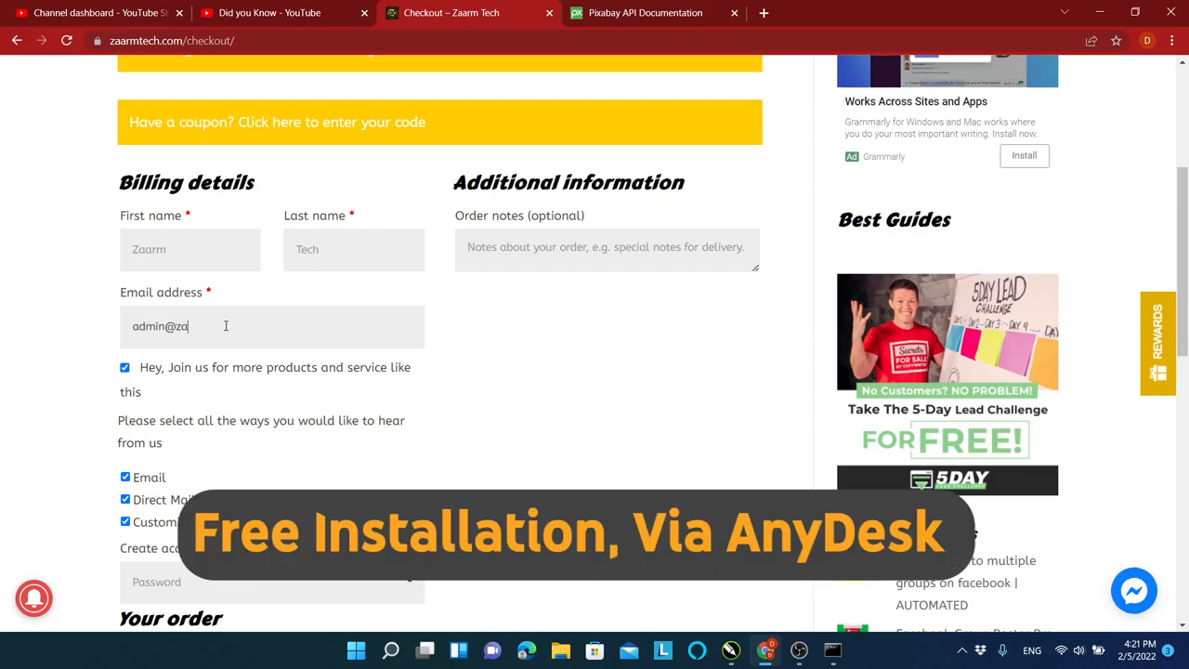